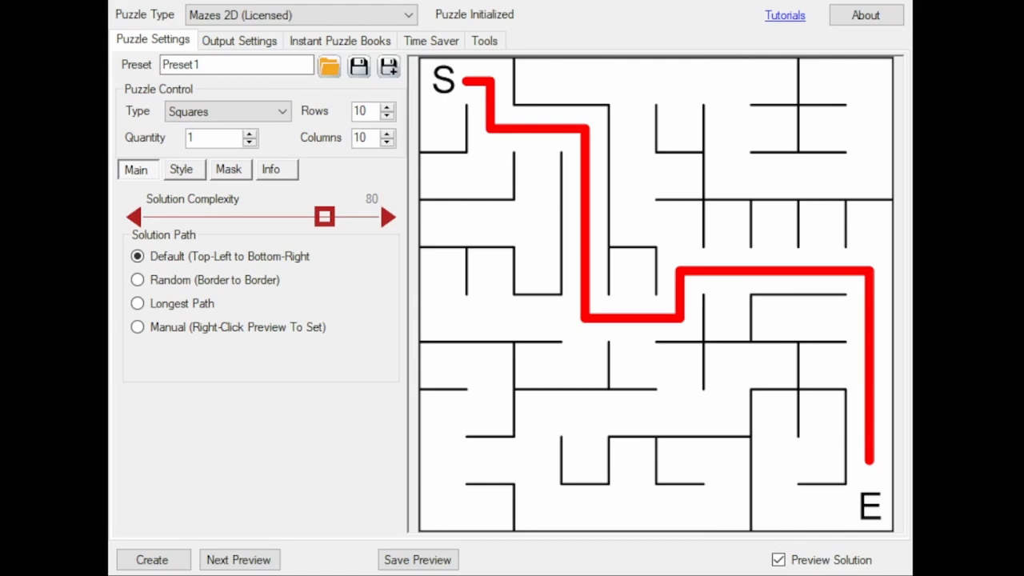
# Enable Use Mask in the Mask settings for the 10×10 square maze.
pyautogui.click(231, 170)
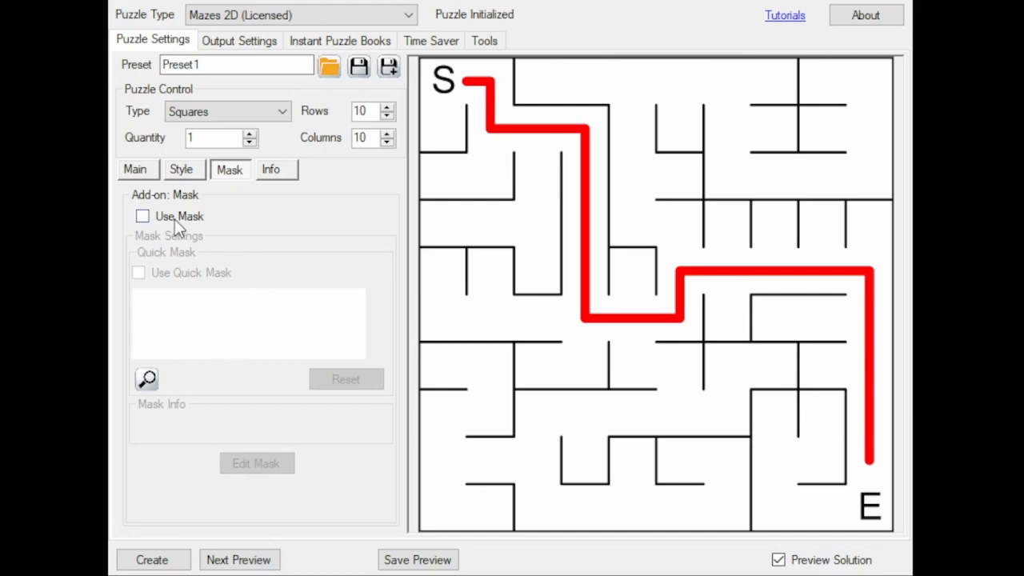
pyautogui.click(141, 215)
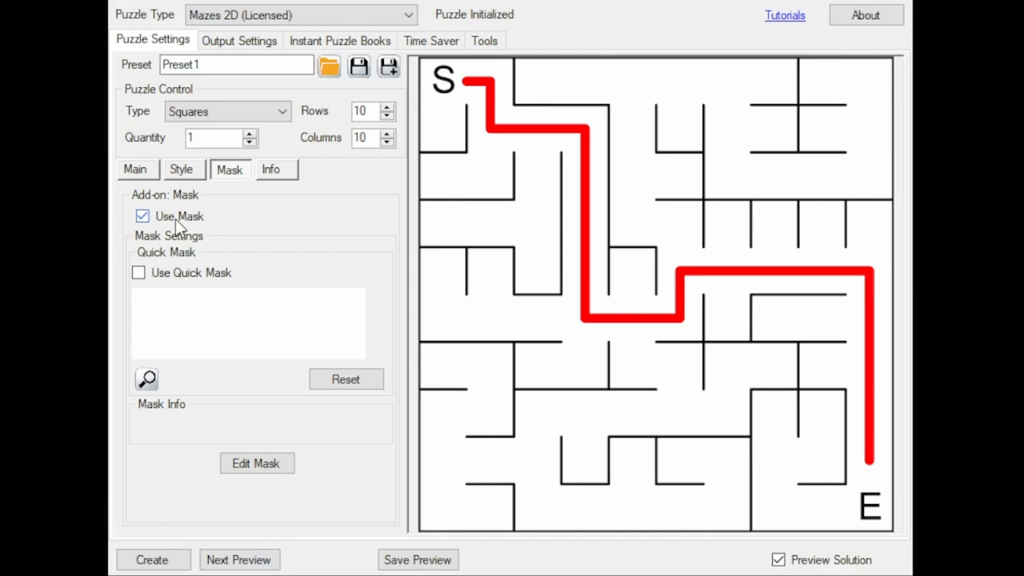
pyautogui.moveTo(295, 296)
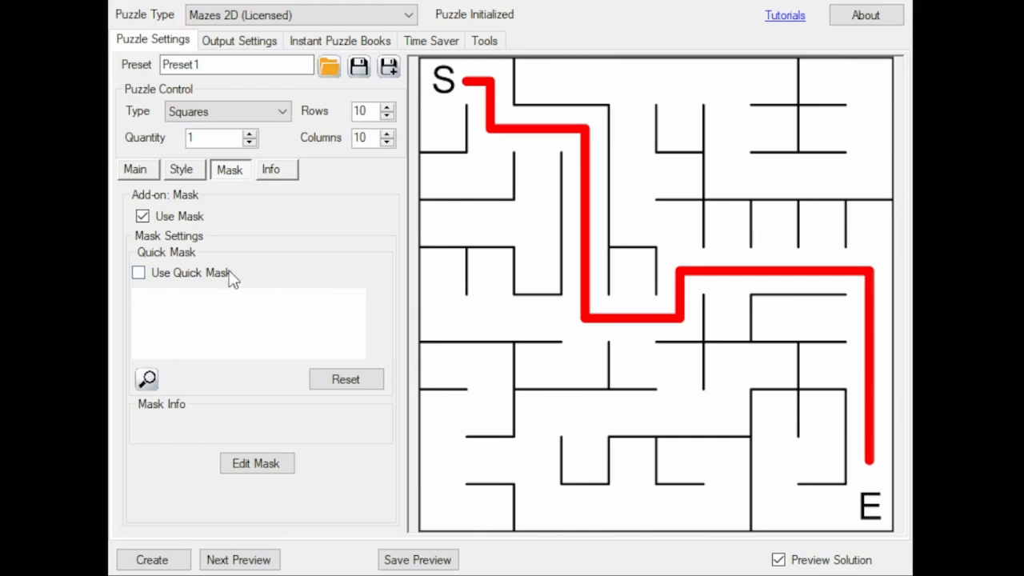
pyautogui.moveTo(215, 286)
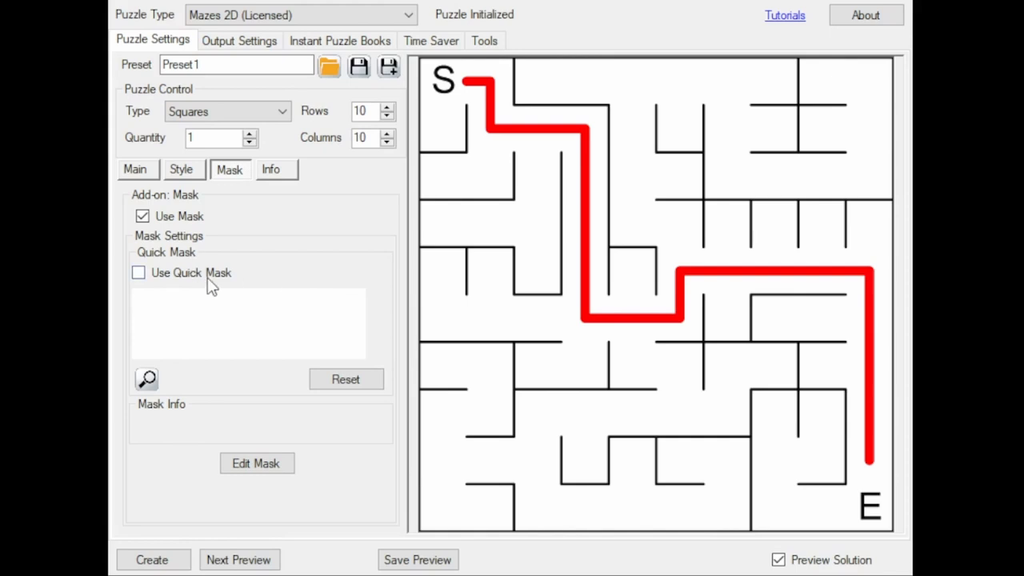
# Turn on Use Quick Mask with the dog silhouette and preview the dog-shaped maze with its solution.
pyautogui.click(138, 272)
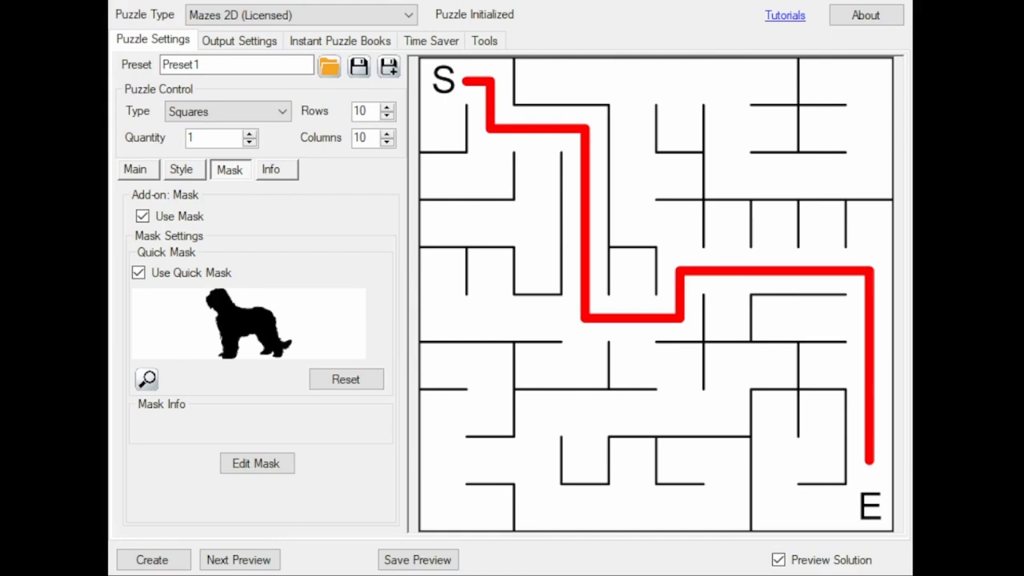
pyautogui.click(240, 560)
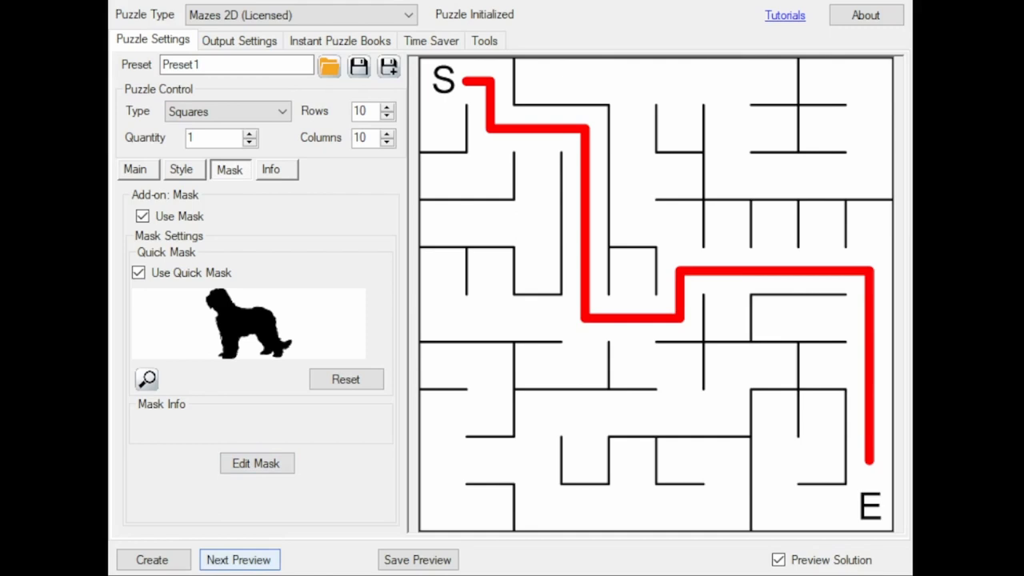
pyautogui.click(239, 560)
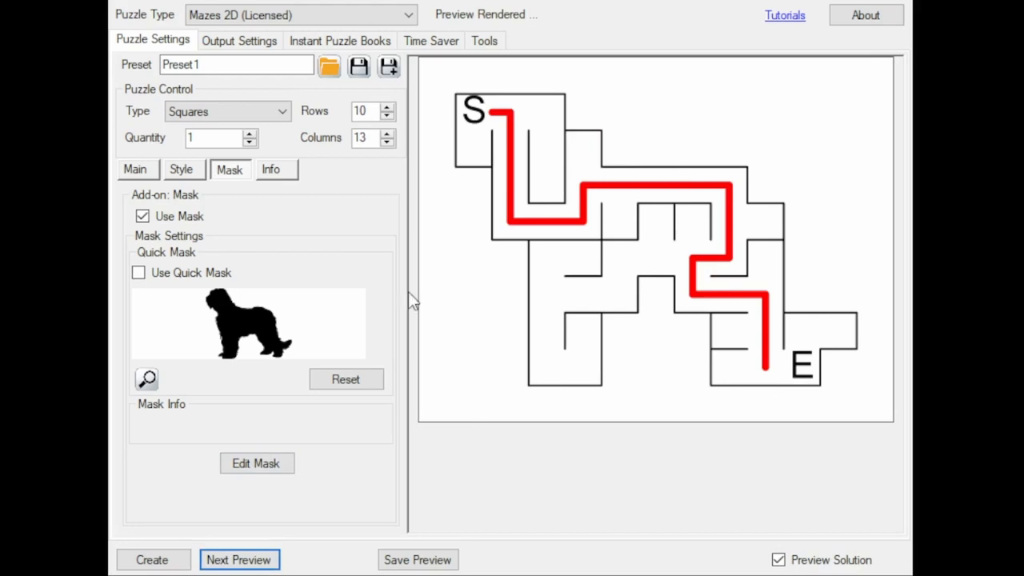
pyautogui.moveTo(647, 105)
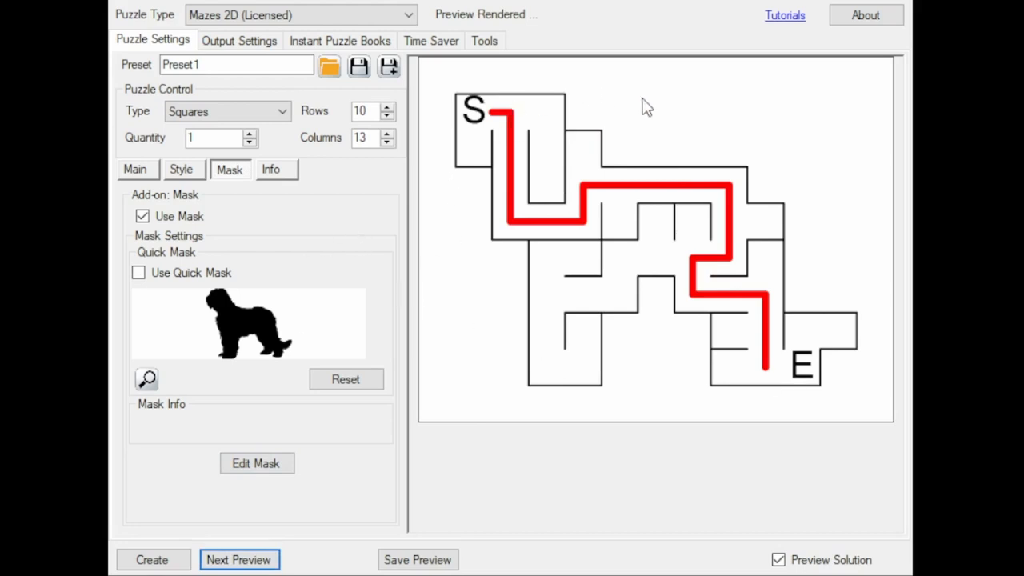
pyautogui.moveTo(317, 128)
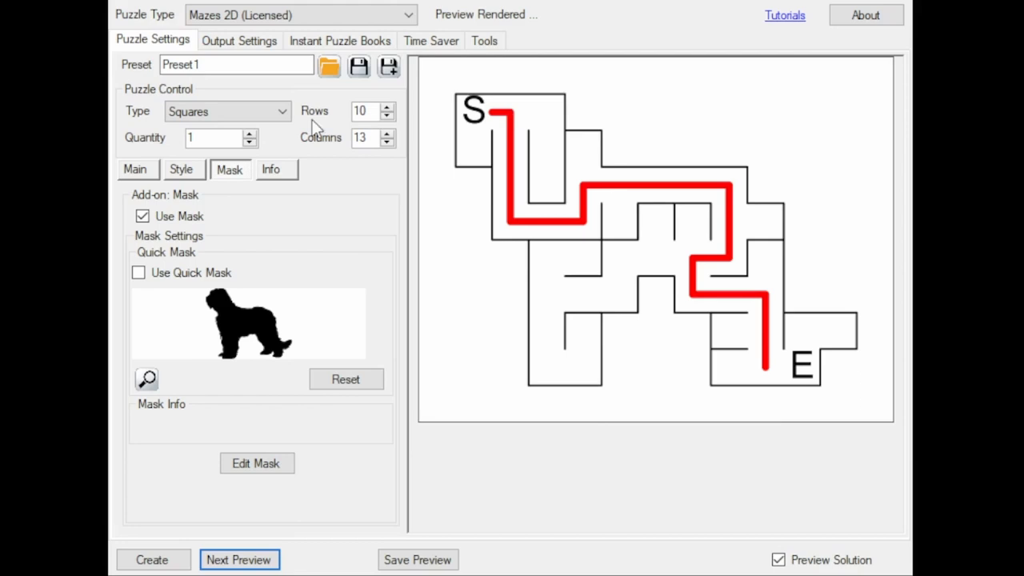
# Set Rows to 25, reapply the dog quick mask and preview the 25×31 masked maze.
pyautogui.click(365, 112)
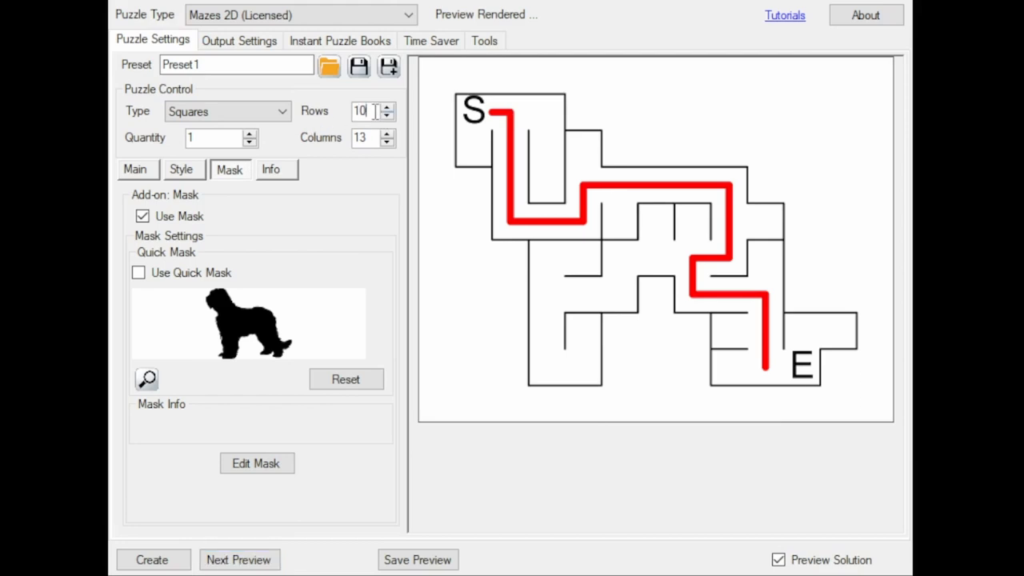
pyautogui.write('25')
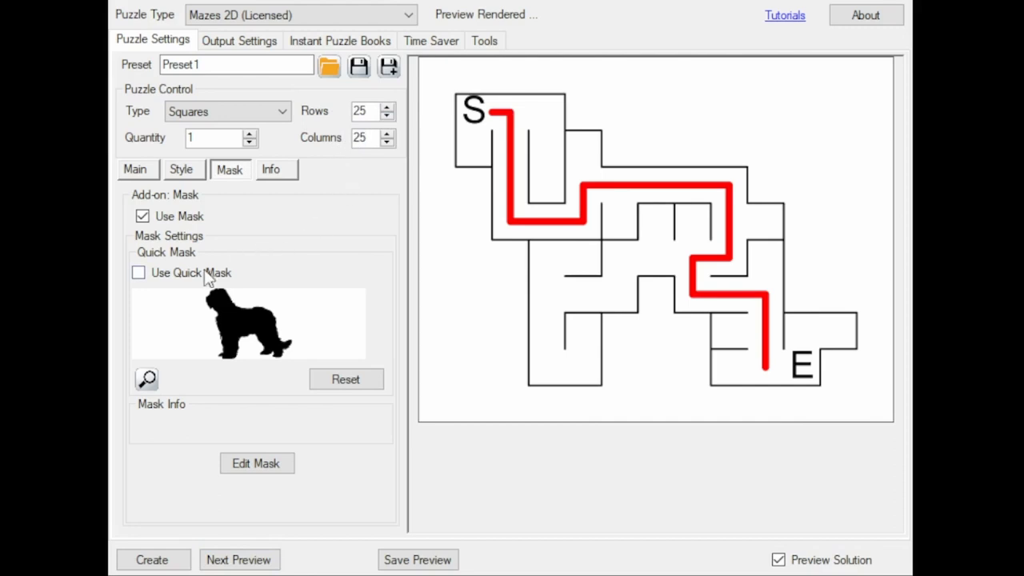
pyautogui.click(137, 272)
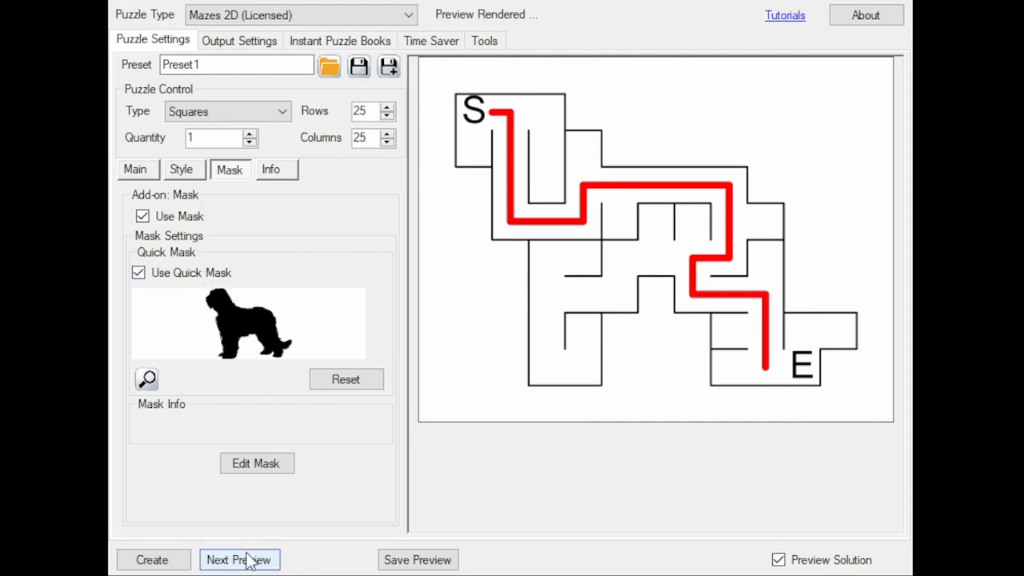
pyautogui.click(240, 560)
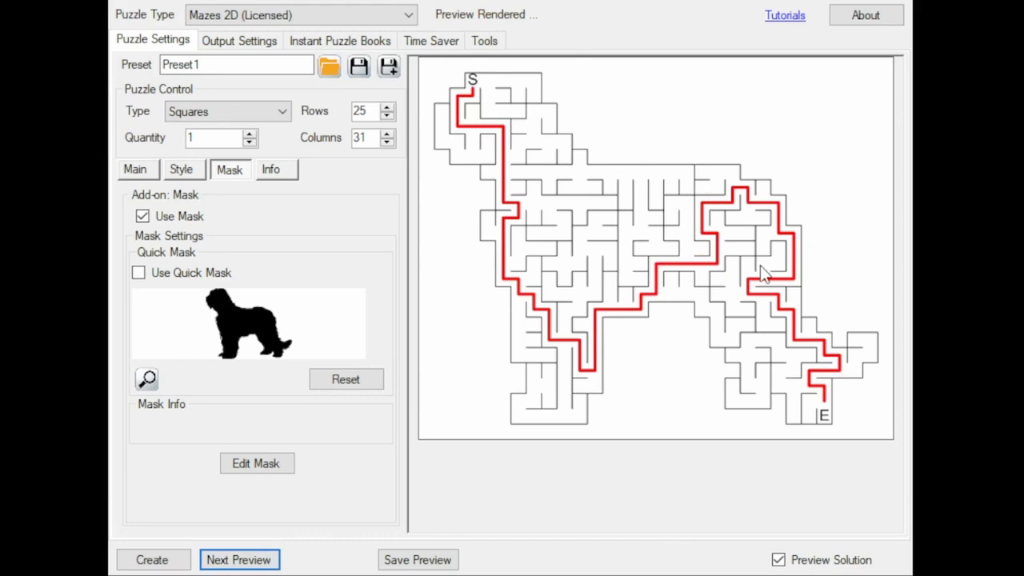
pyautogui.moveTo(854, 179)
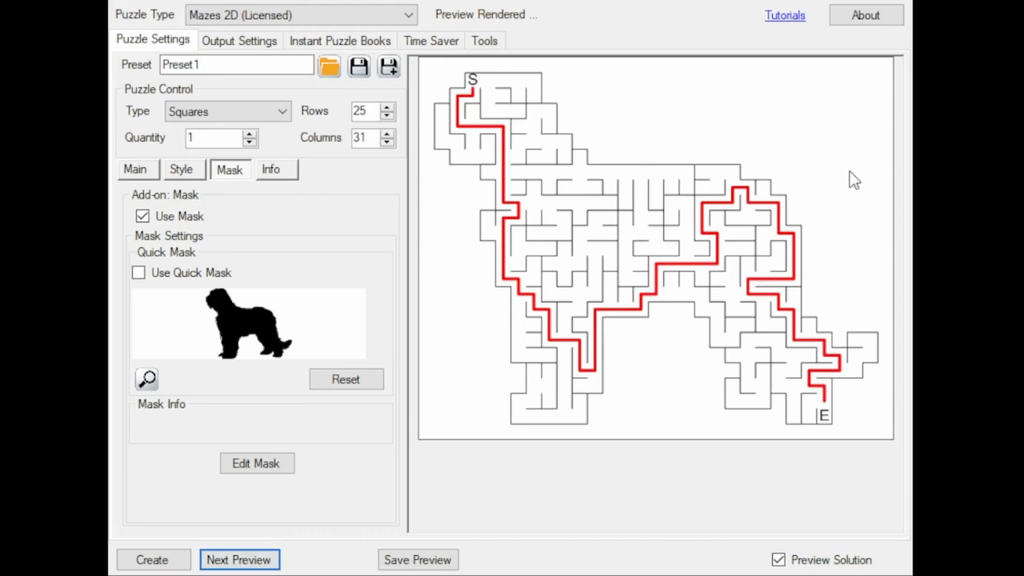
# Generate several more preview layouts of the larger dog-shaped maze.
pyautogui.click(240, 560)
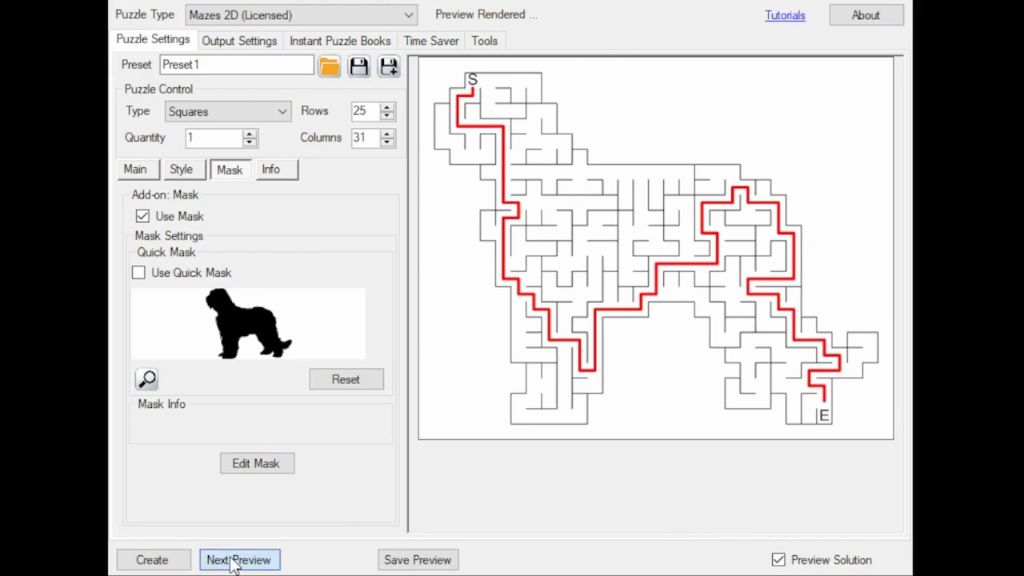
pyautogui.click(240, 560)
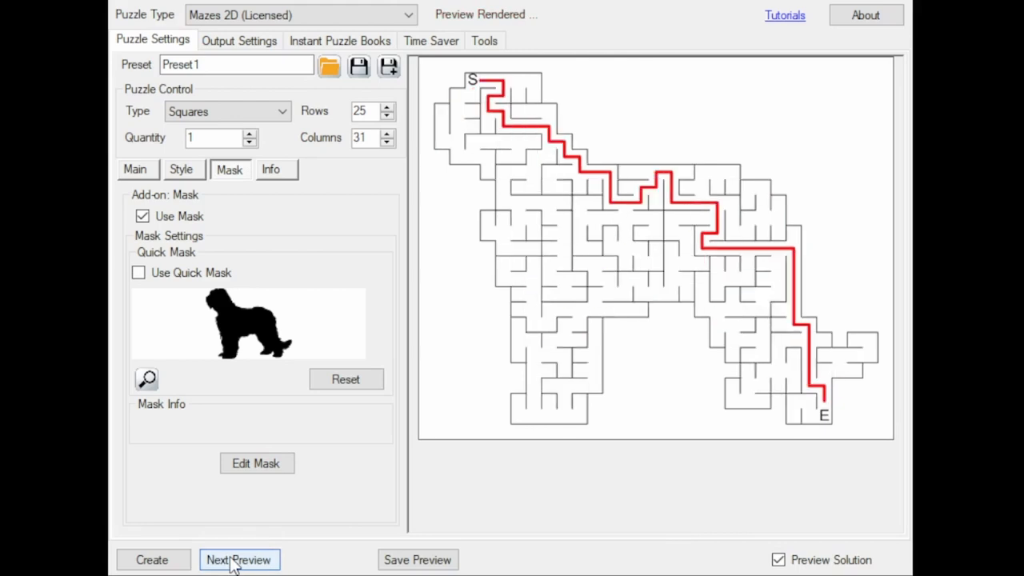
pyautogui.click(238, 560)
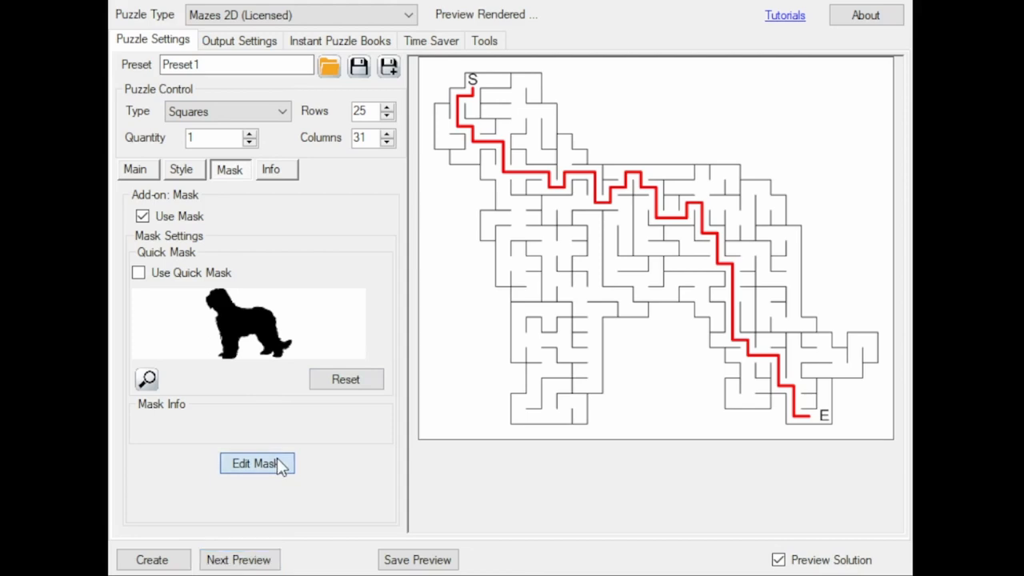
# In the mask editor treat transparent areas as background and raise Scan Sensitivity to 80.
pyautogui.click(255, 464)
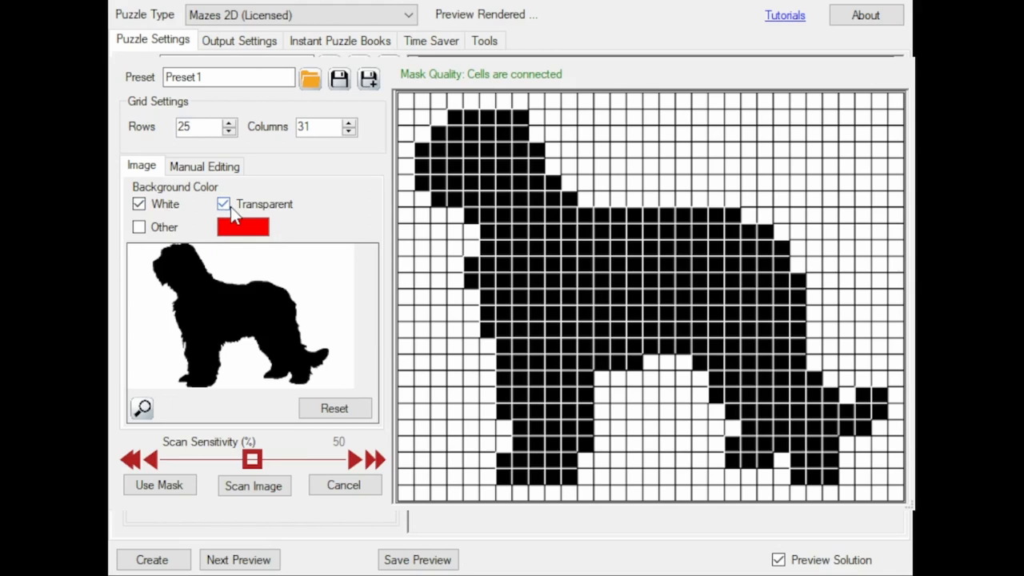
pyautogui.click(224, 205)
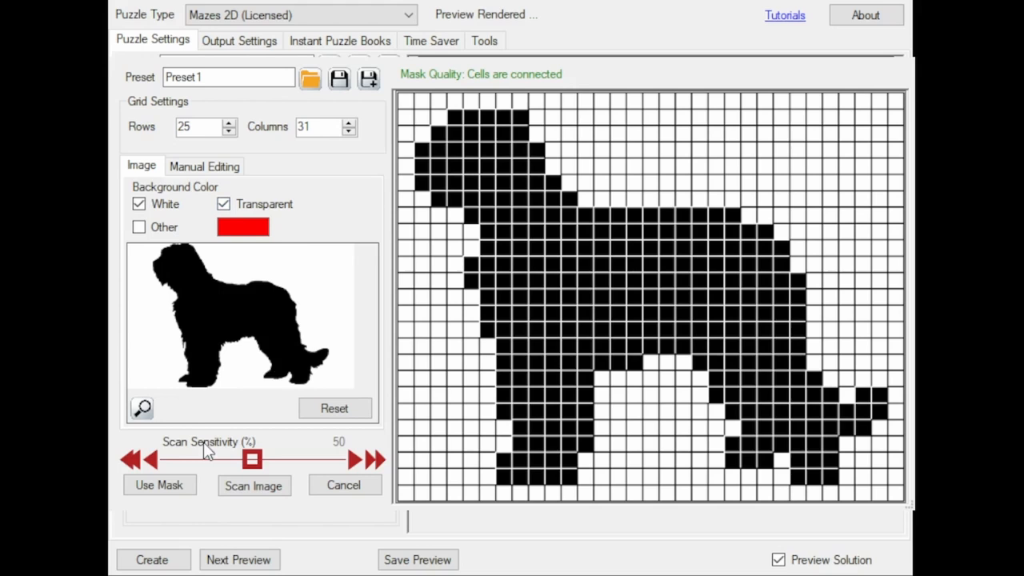
pyautogui.moveTo(281, 462)
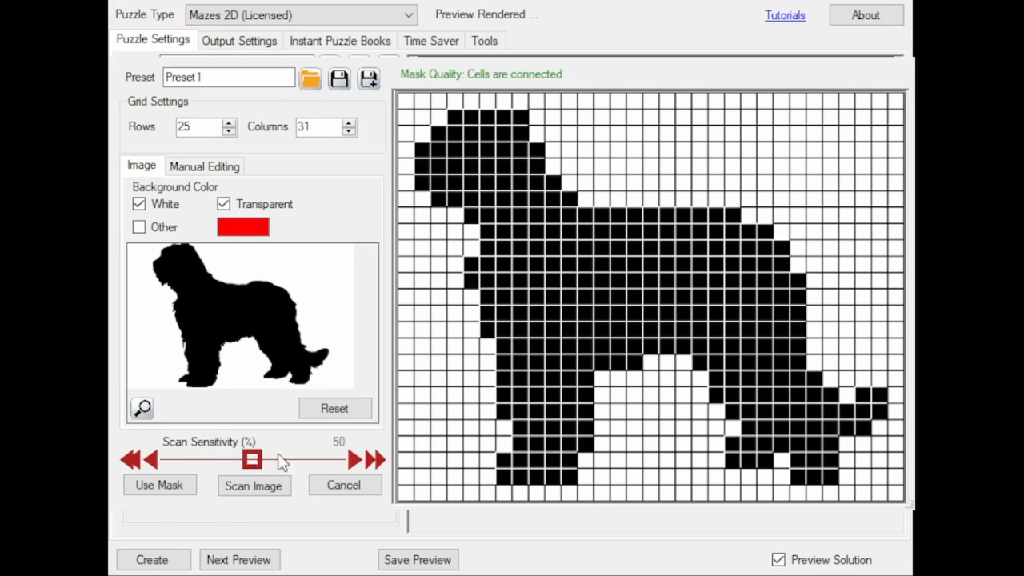
pyautogui.moveTo(579, 227)
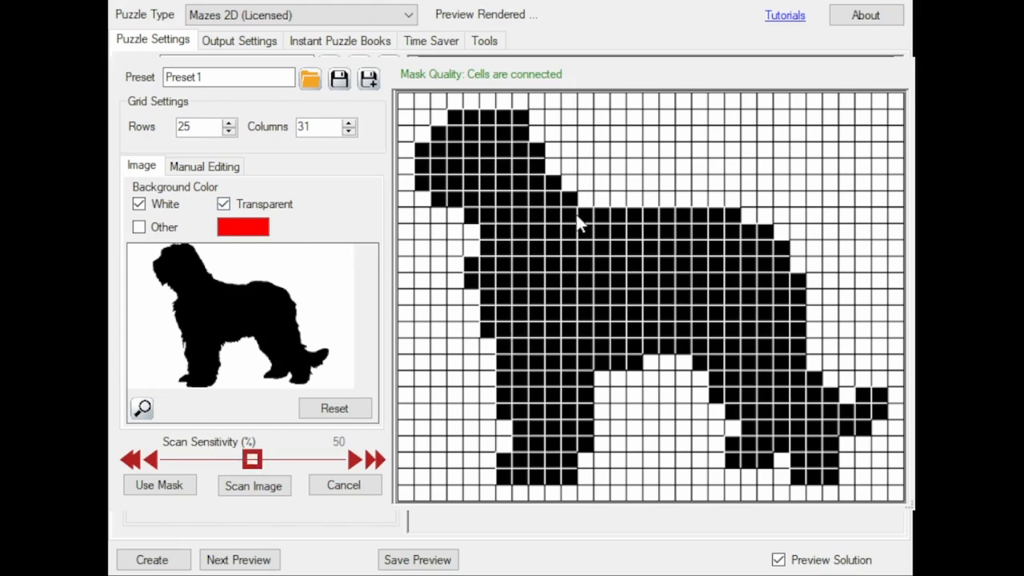
pyautogui.moveTo(573, 207)
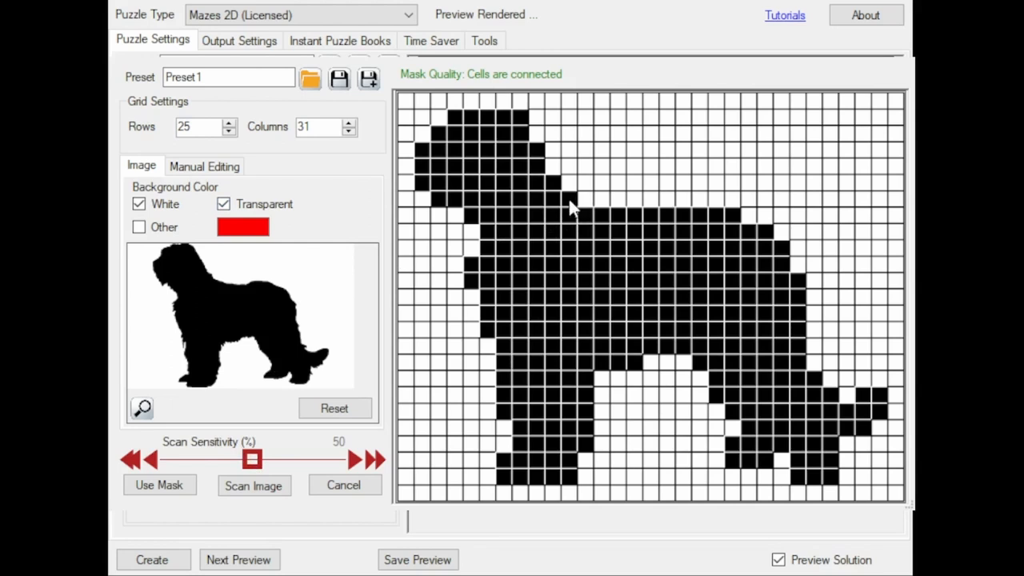
pyautogui.moveTo(456, 338)
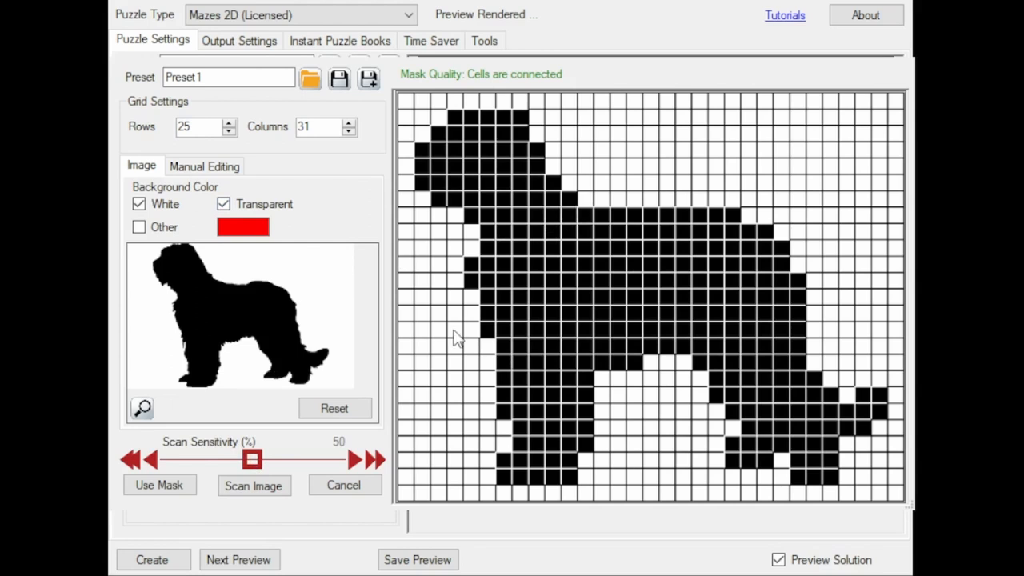
pyautogui.moveTo(252, 458)
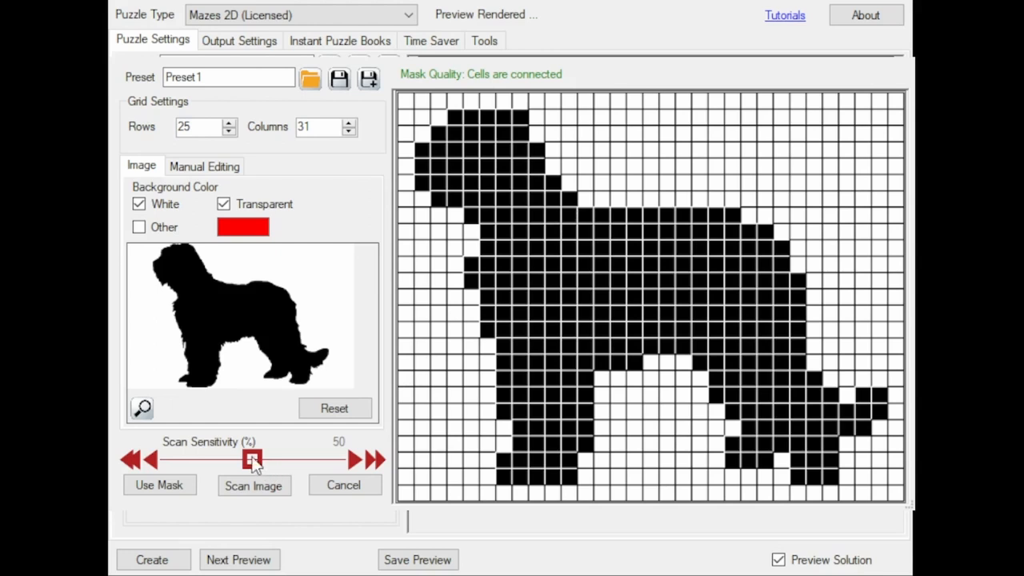
pyautogui.moveTo(253, 457); pyautogui.dragTo(335, 458)
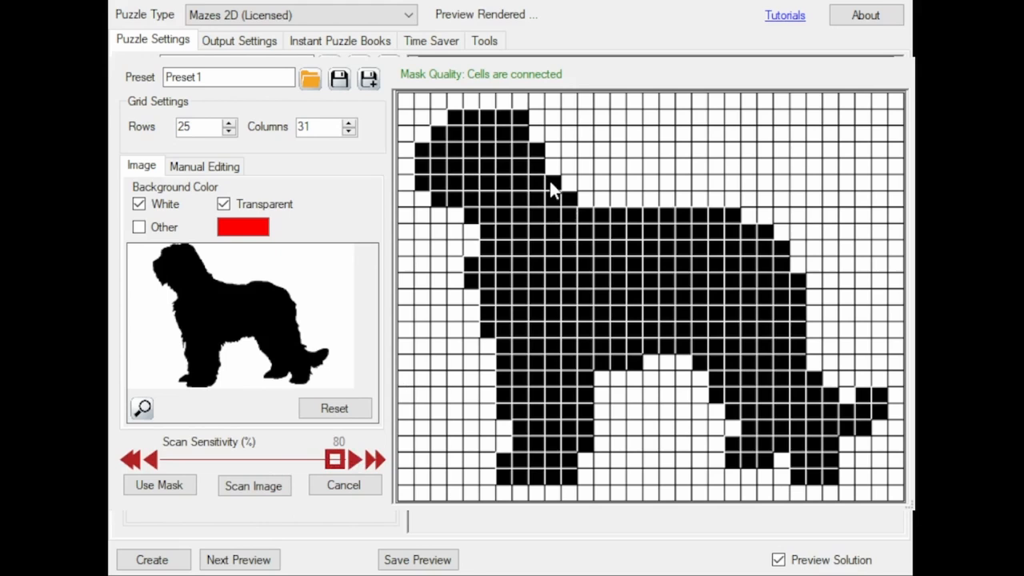
pyautogui.moveTo(547, 195)
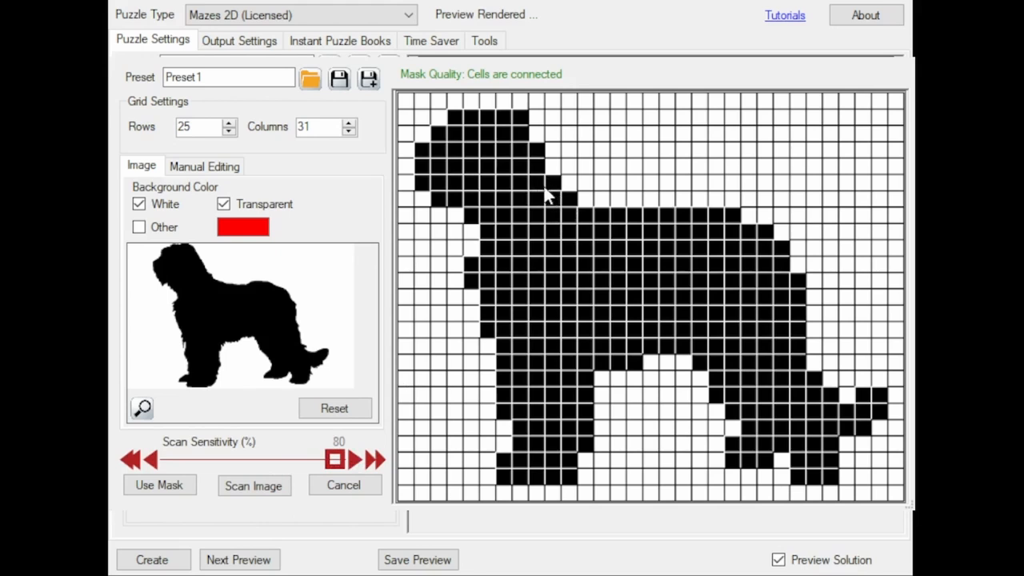
pyautogui.moveTo(432, 280)
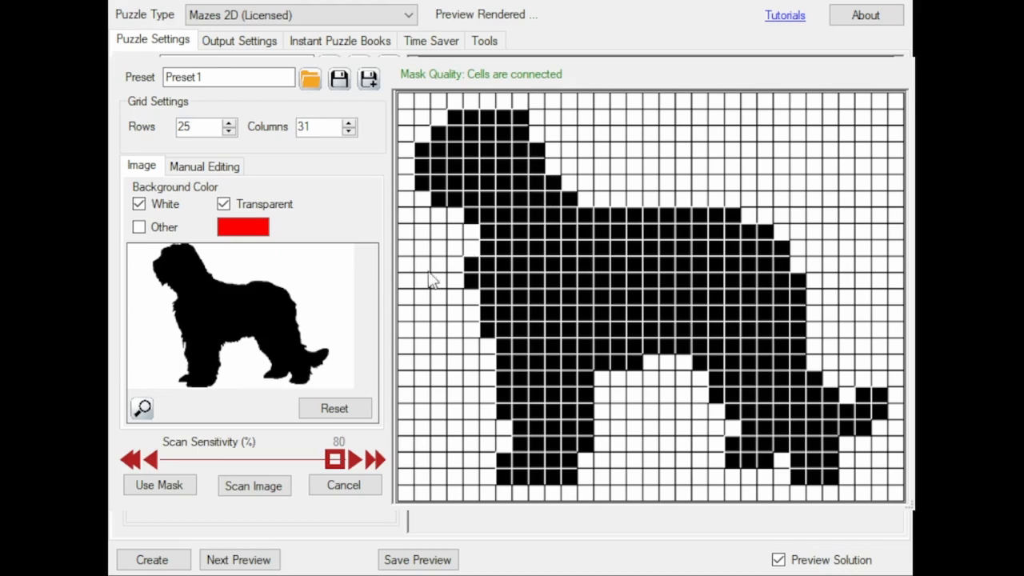
# Rescan the dog image at 80% sensitivity into a fuller connected silhouette.
pyautogui.click(252, 484)
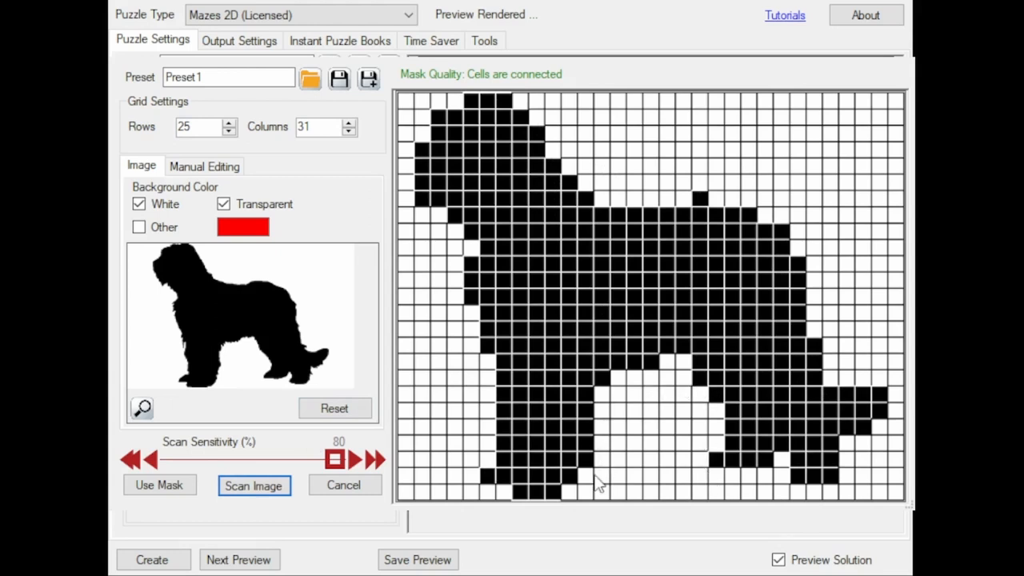
pyautogui.moveTo(496, 157)
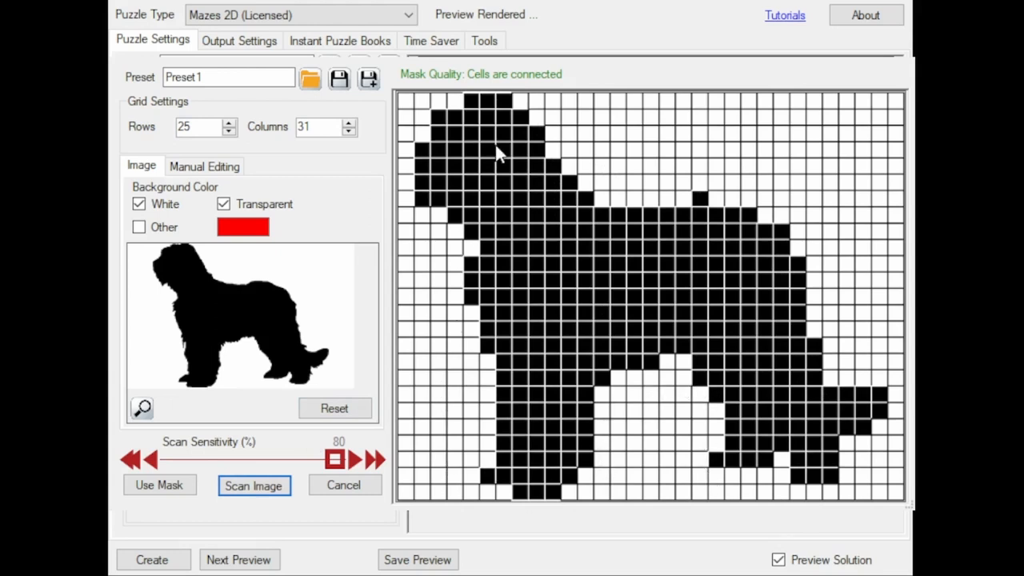
pyautogui.moveTo(525, 109)
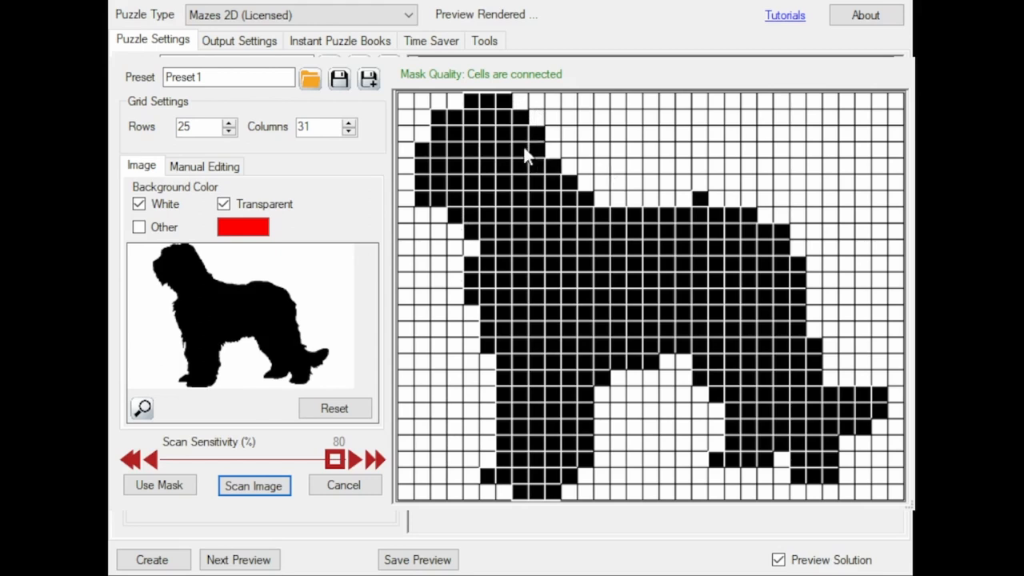
pyautogui.moveTo(696, 214)
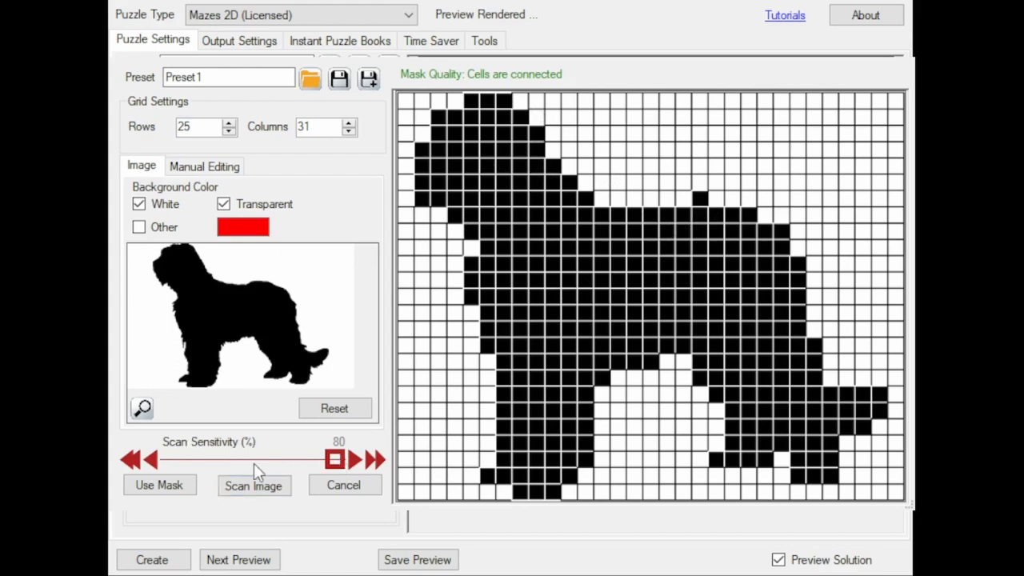
# Lower Scan Sensitivity to 20 and rescan, giving a disconnected dog mask.
pyautogui.moveTo(334, 458); pyautogui.dragTo(168, 458)
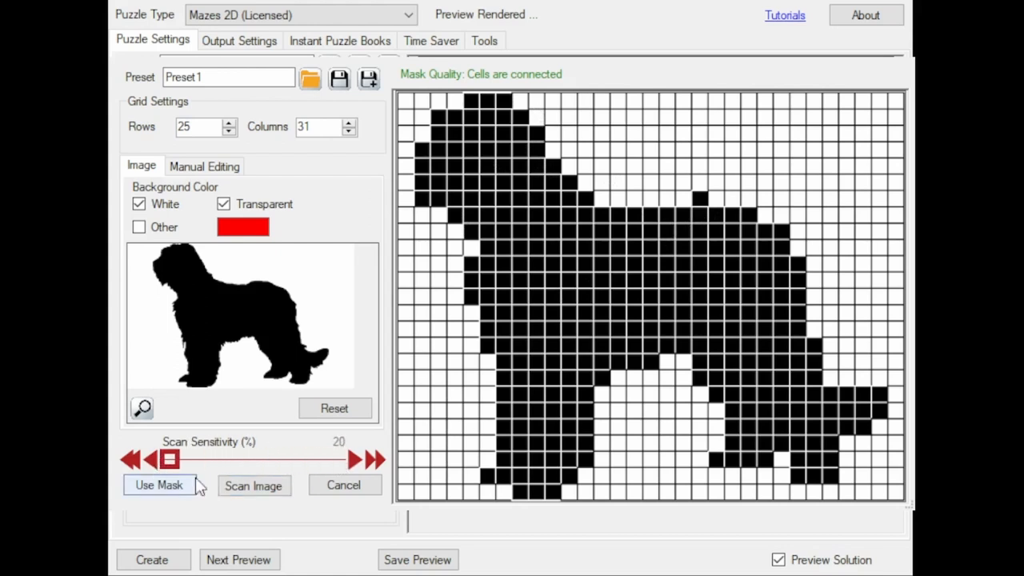
pyautogui.moveTo(253, 486)
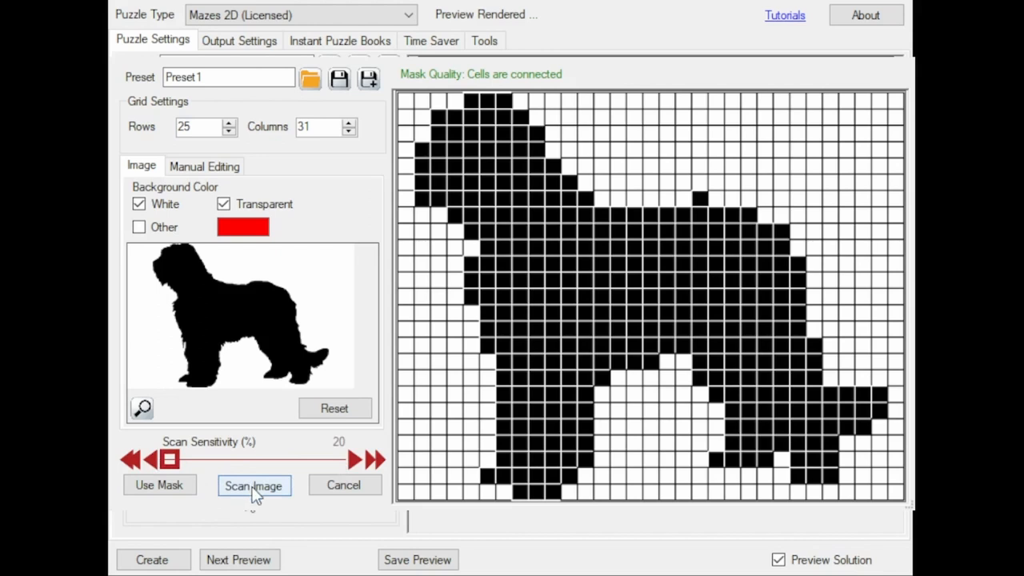
pyautogui.click(253, 486)
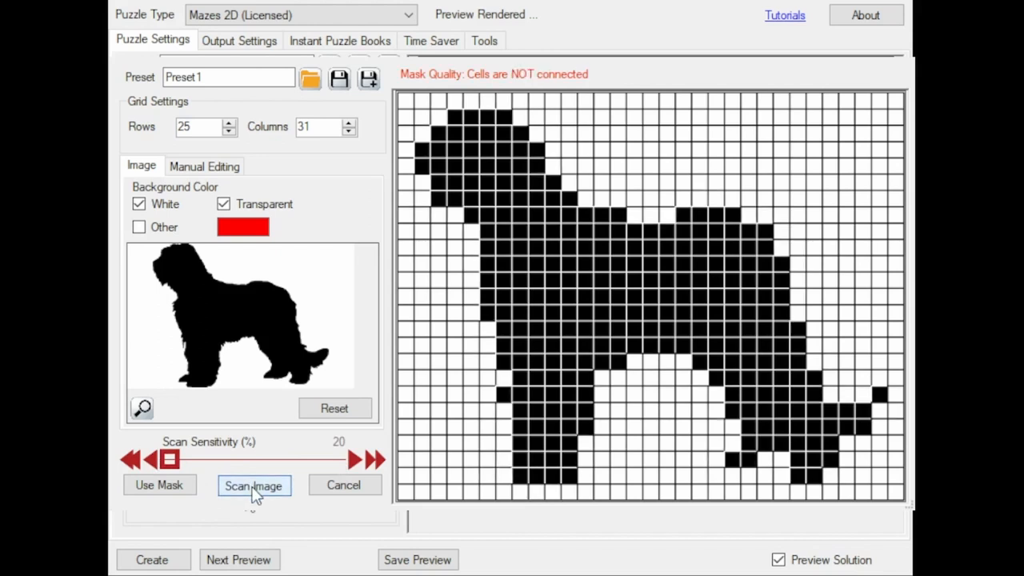
pyautogui.click(252, 486)
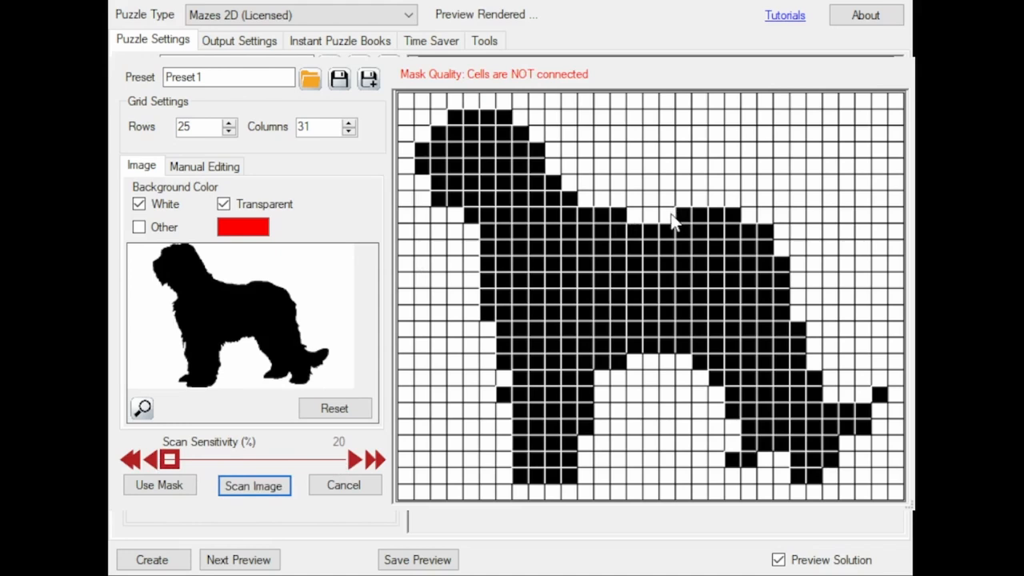
pyautogui.moveTo(686, 226)
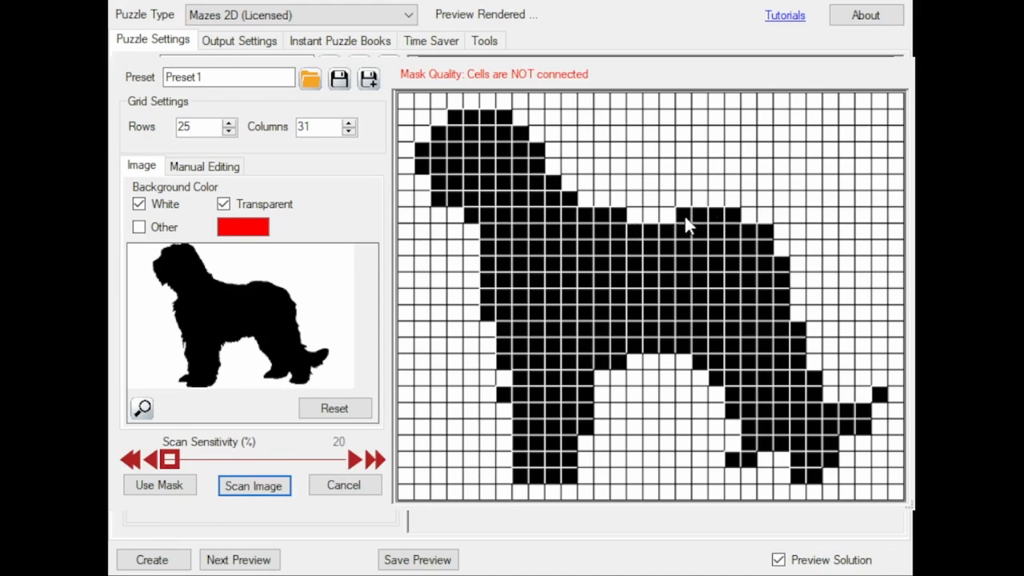
pyautogui.moveTo(686, 224)
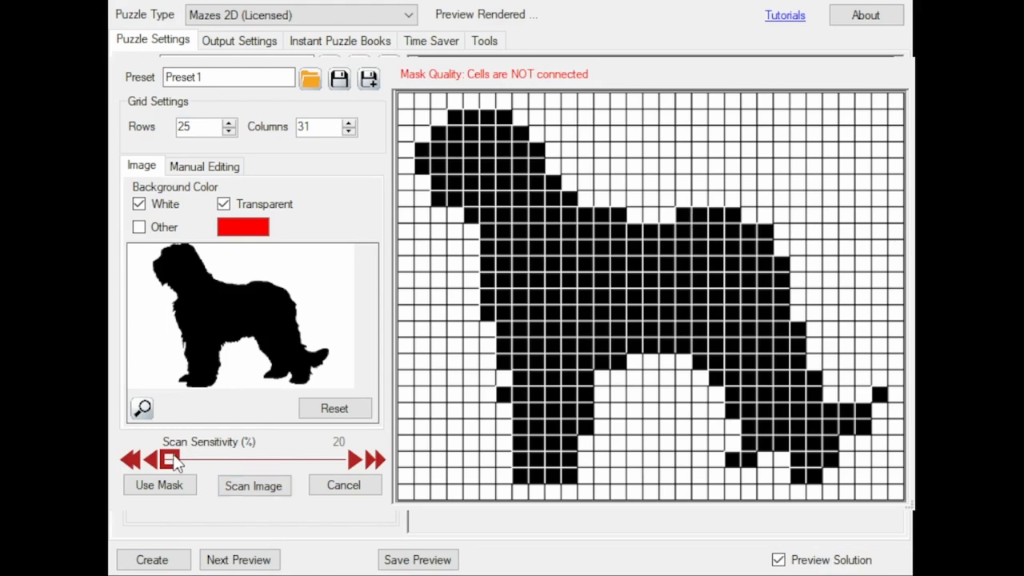
# Raise Scan Sensitivity to 54 and rescan so the dog mask cells are connected.
pyautogui.moveTo(169, 459); pyautogui.dragTo(264, 459)
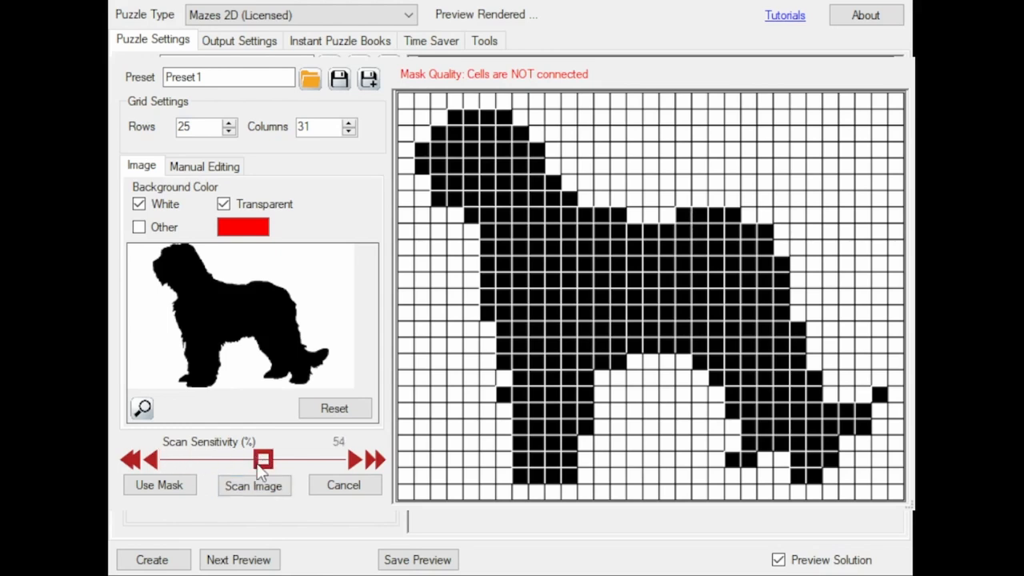
pyautogui.moveTo(237, 275)
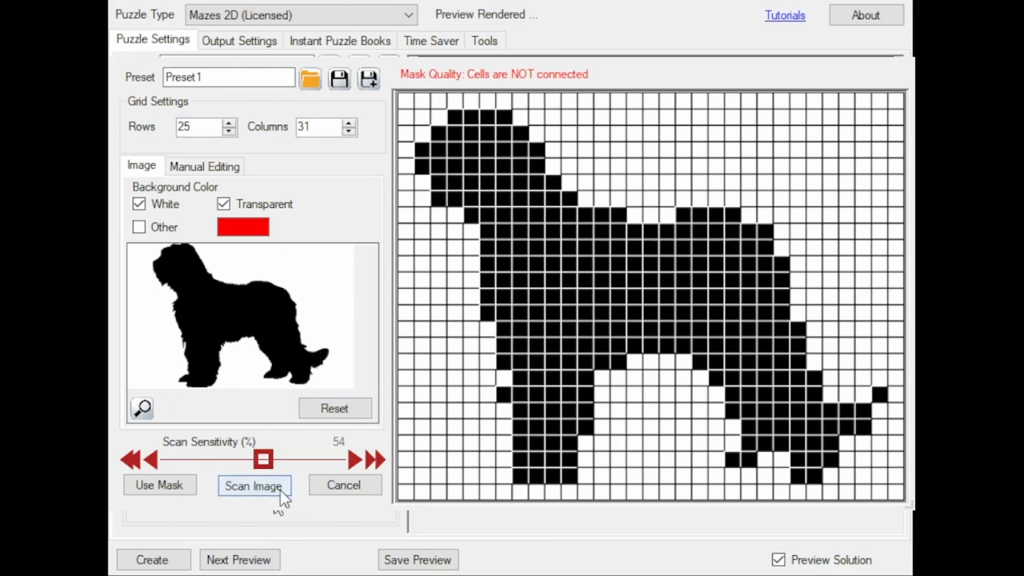
pyautogui.click(253, 487)
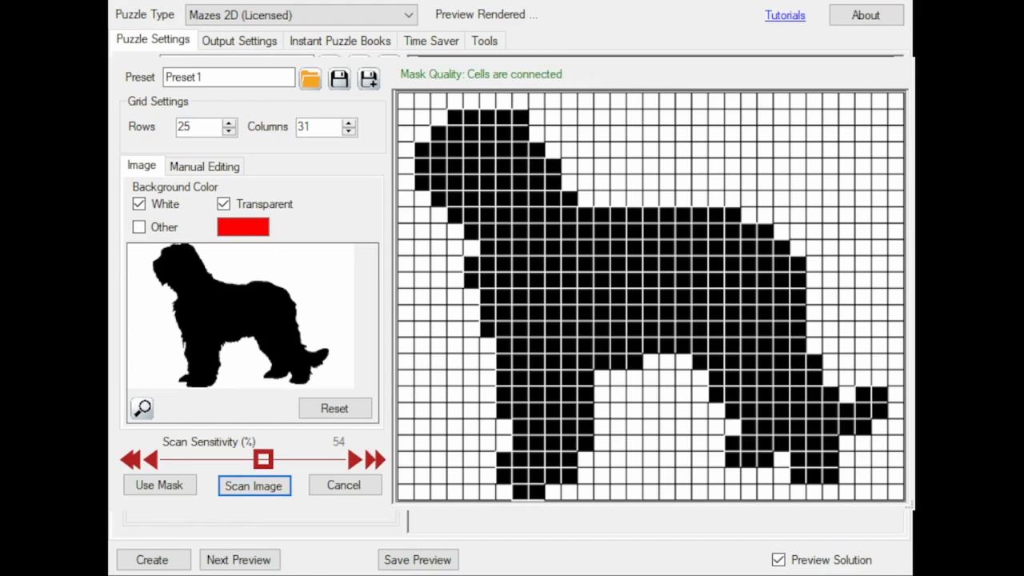
pyautogui.moveTo(220, 291)
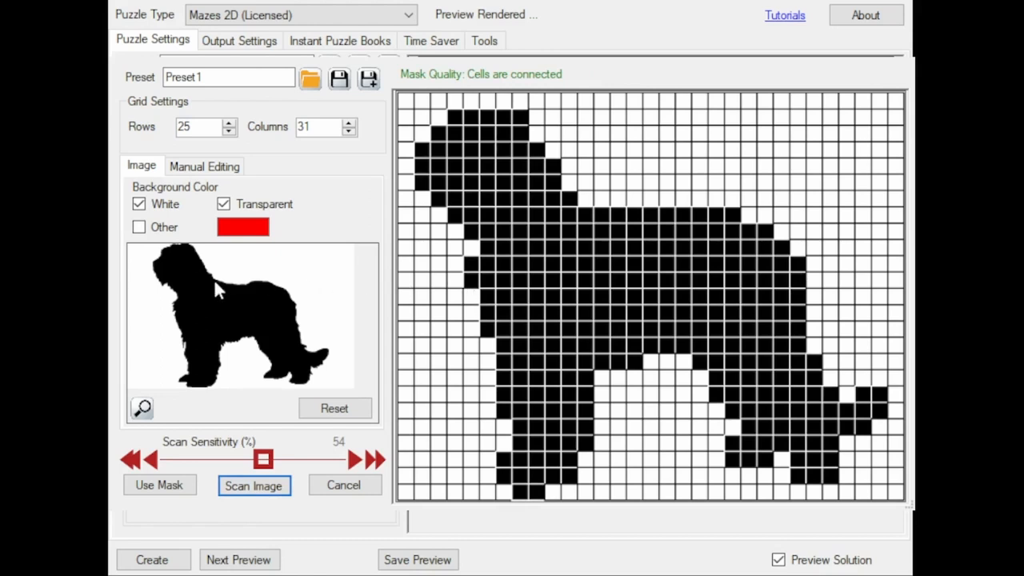
# In Manual Editing set Range Type to Row so edits affect whole rows.
pyautogui.click(204, 164)
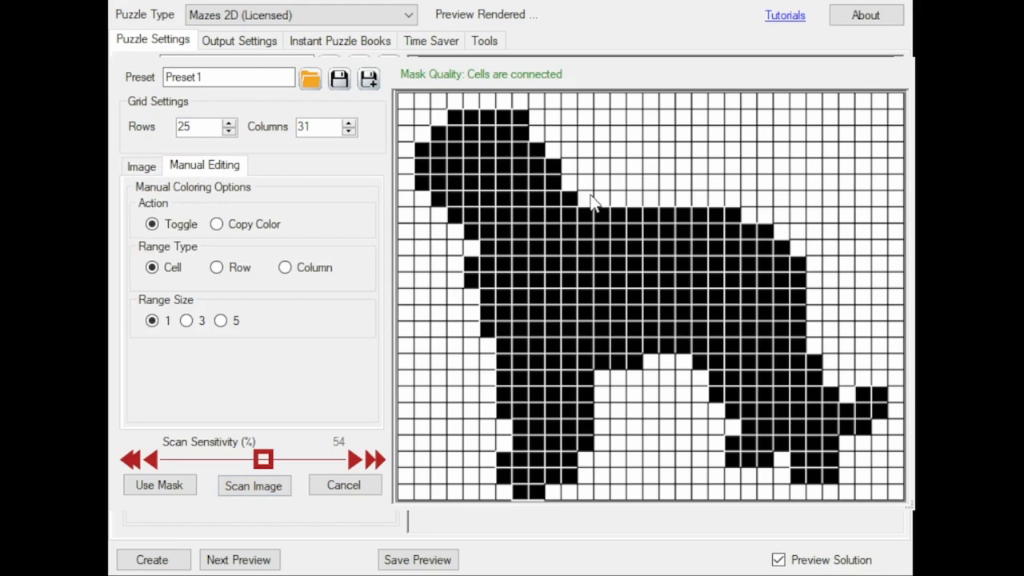
pyautogui.moveTo(589, 200)
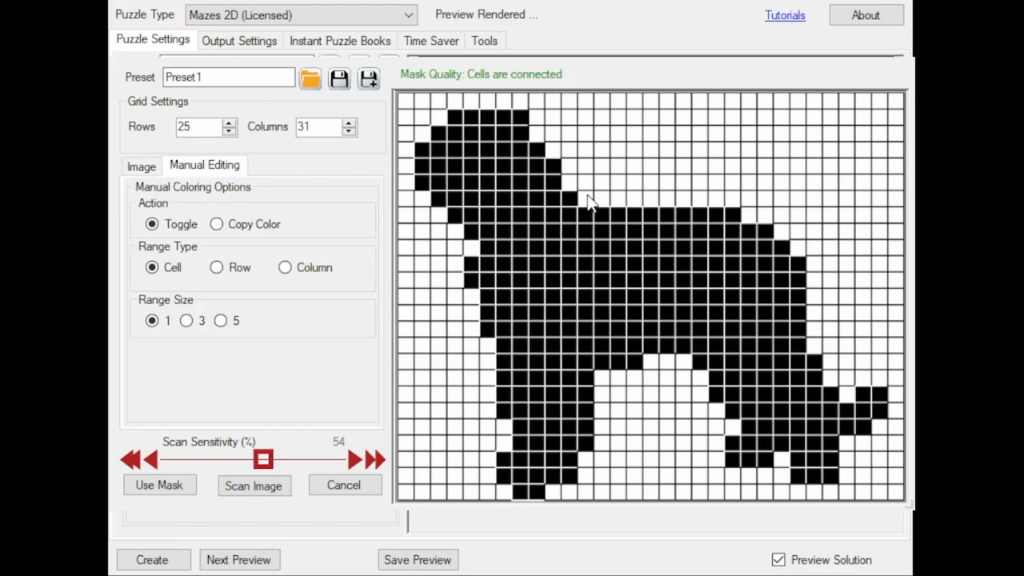
pyautogui.click(152, 267)
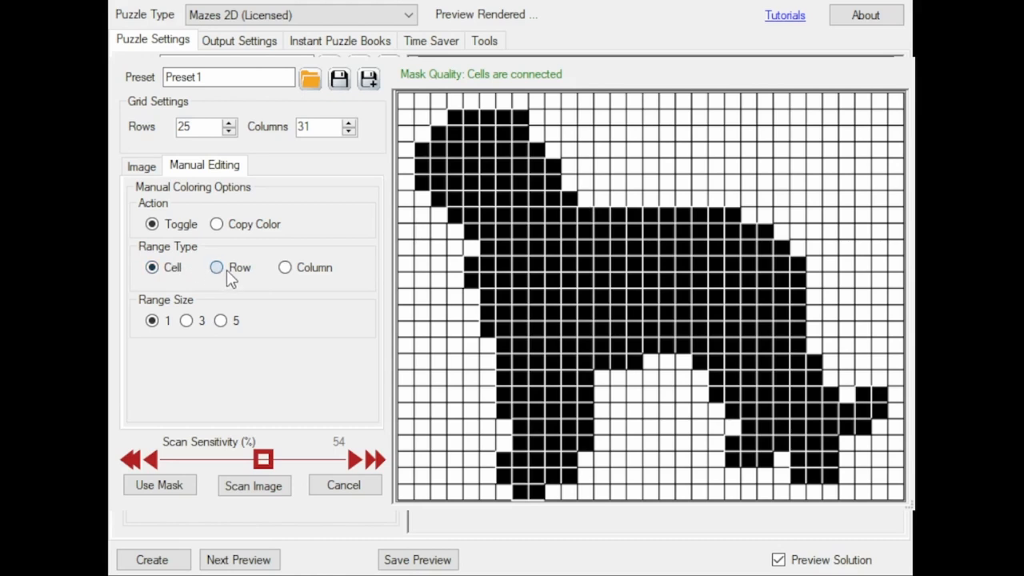
pyautogui.click(217, 267)
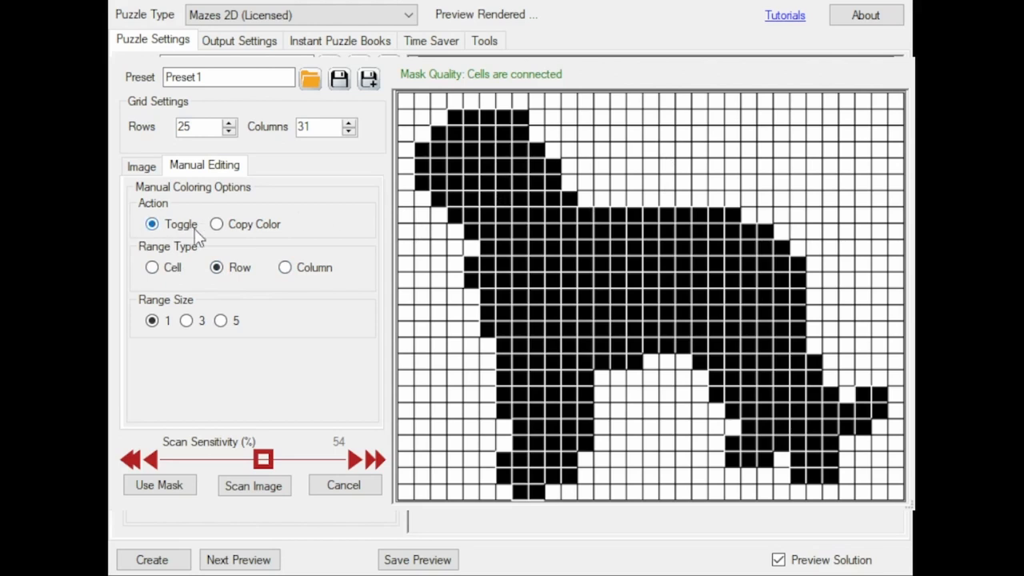
# Set the manual editing Action to Copy Color.
pyautogui.click(215, 224)
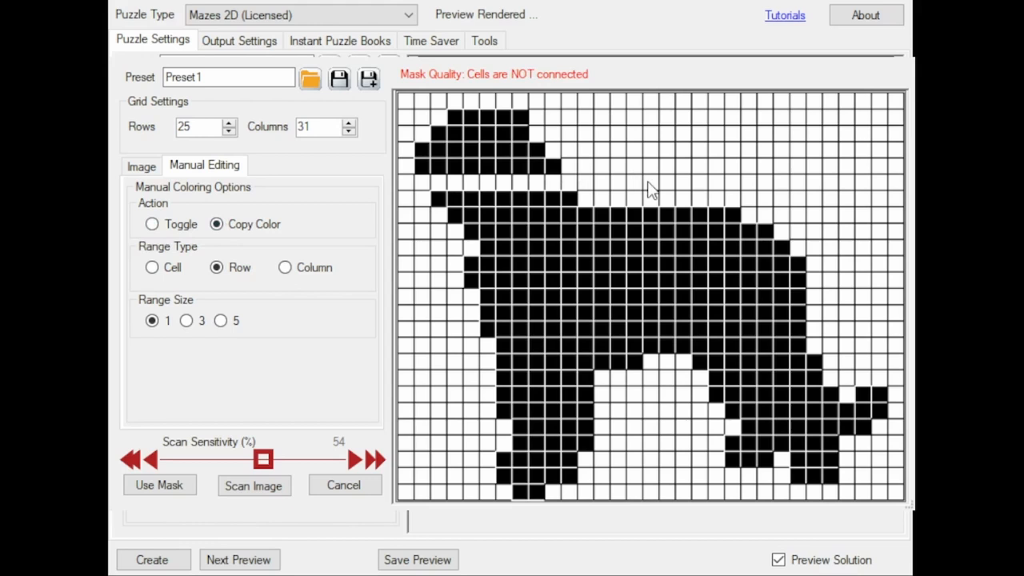
pyautogui.moveTo(656, 192)
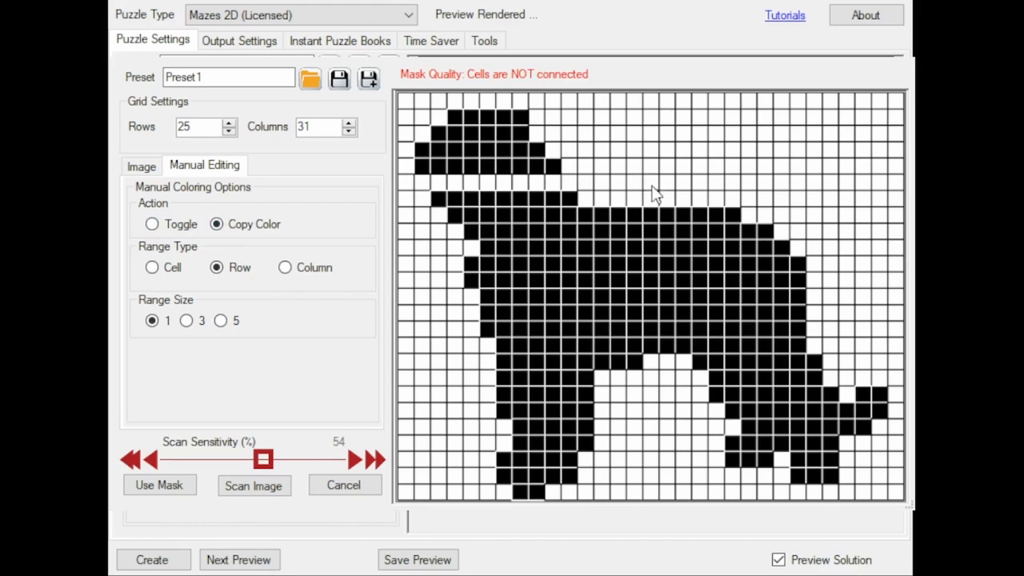
pyautogui.moveTo(577, 198)
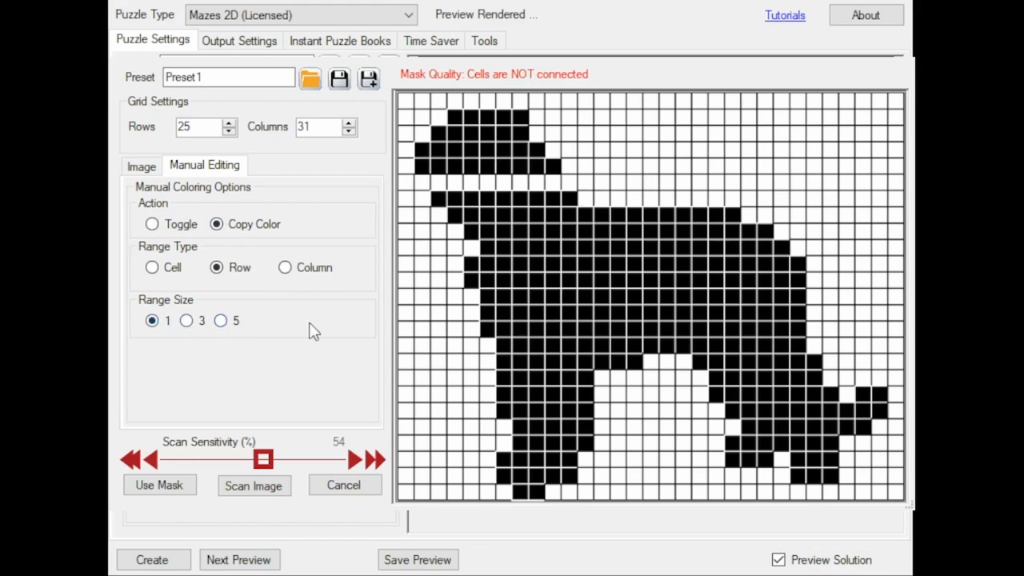
pyautogui.moveTo(588, 103)
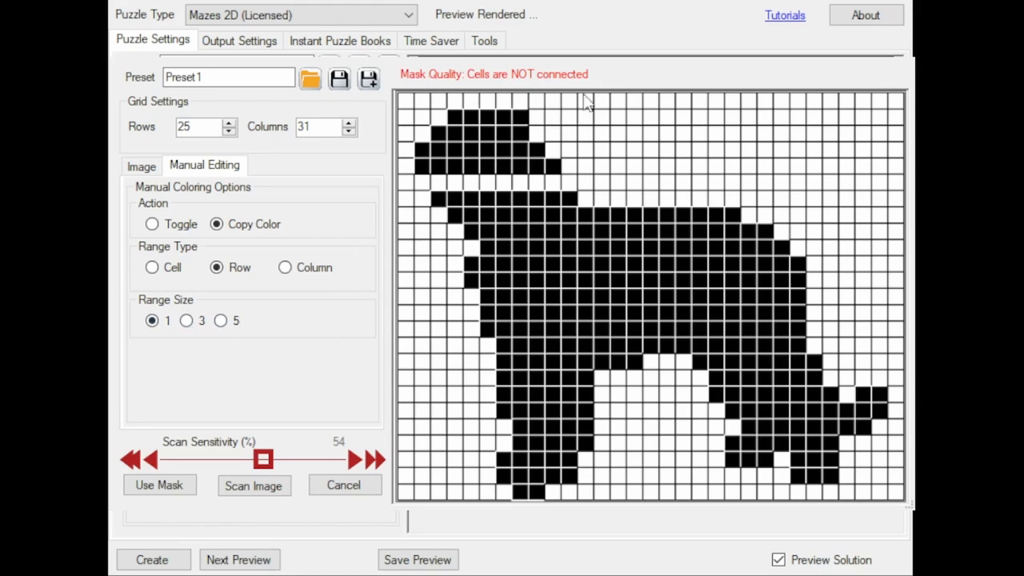
pyautogui.moveTo(601, 86)
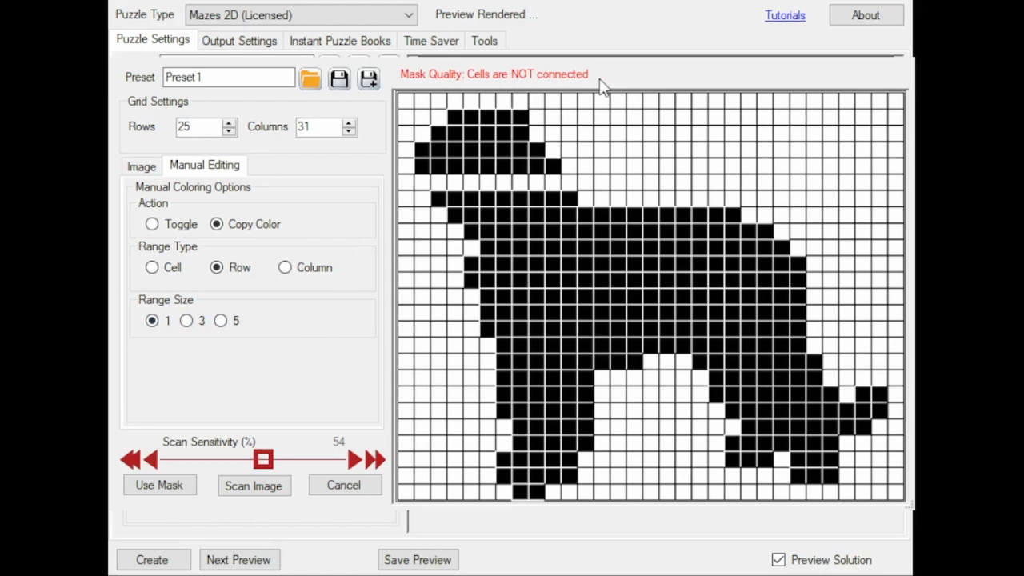
pyautogui.moveTo(647, 222)
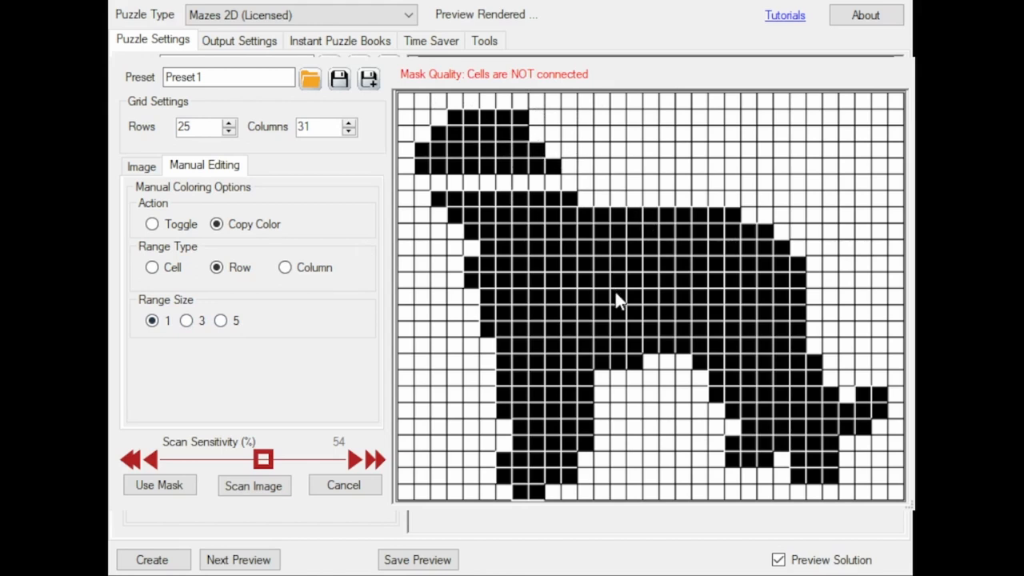
pyautogui.moveTo(631, 159)
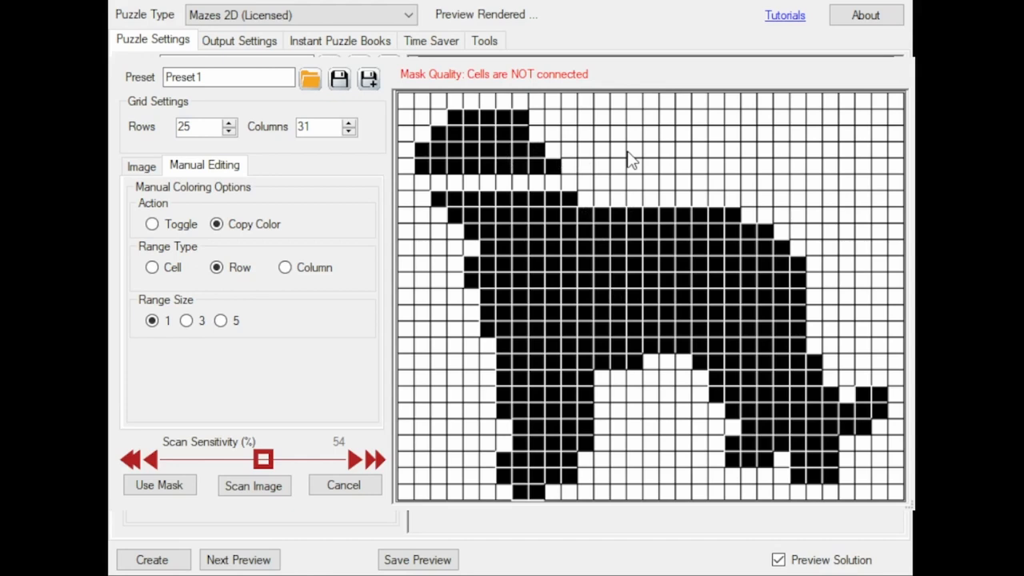
pyautogui.moveTo(492, 136)
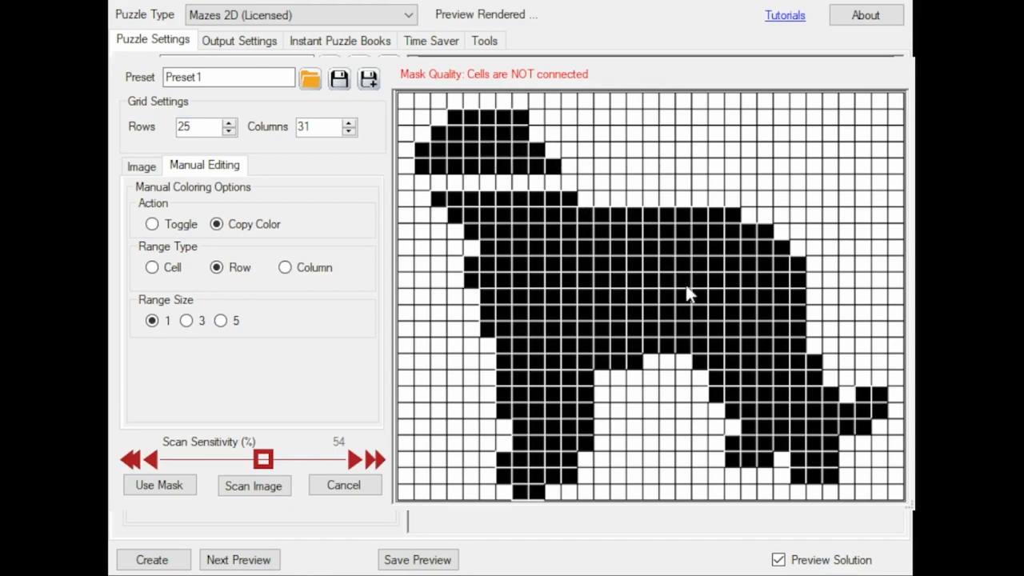
pyautogui.moveTo(701, 285)
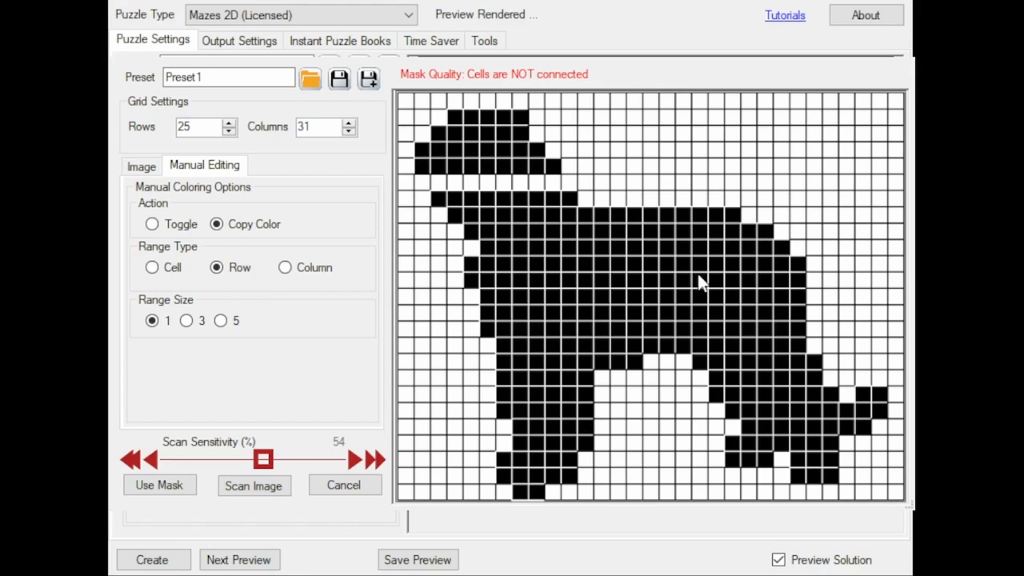
pyautogui.moveTo(472, 189)
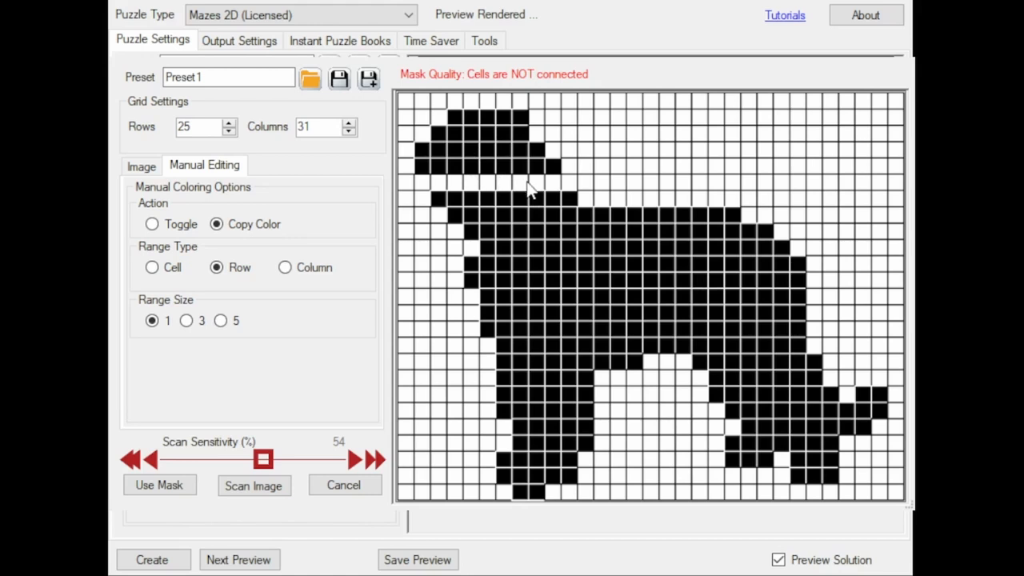
pyautogui.moveTo(477, 198)
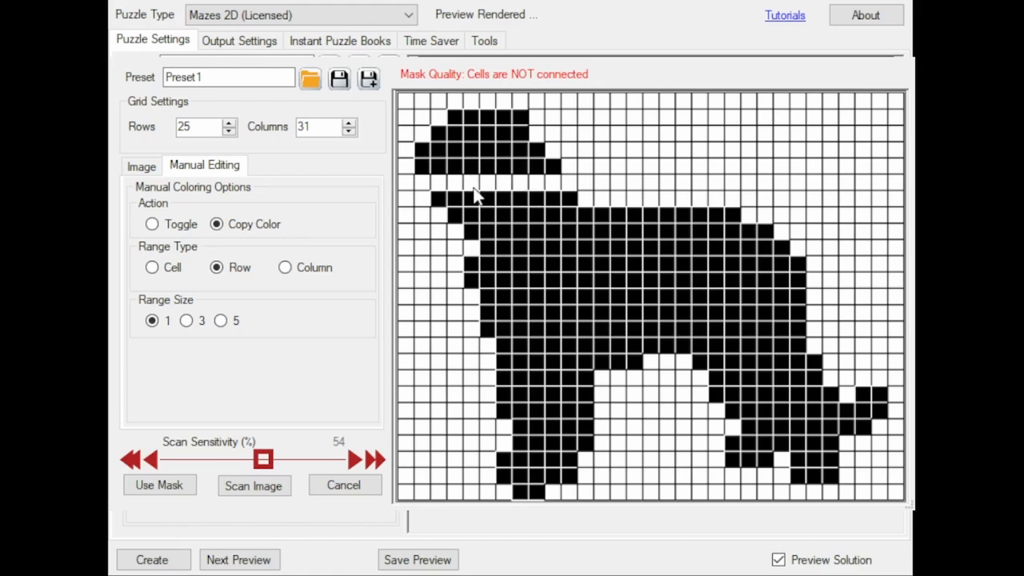
pyautogui.moveTo(152, 224)
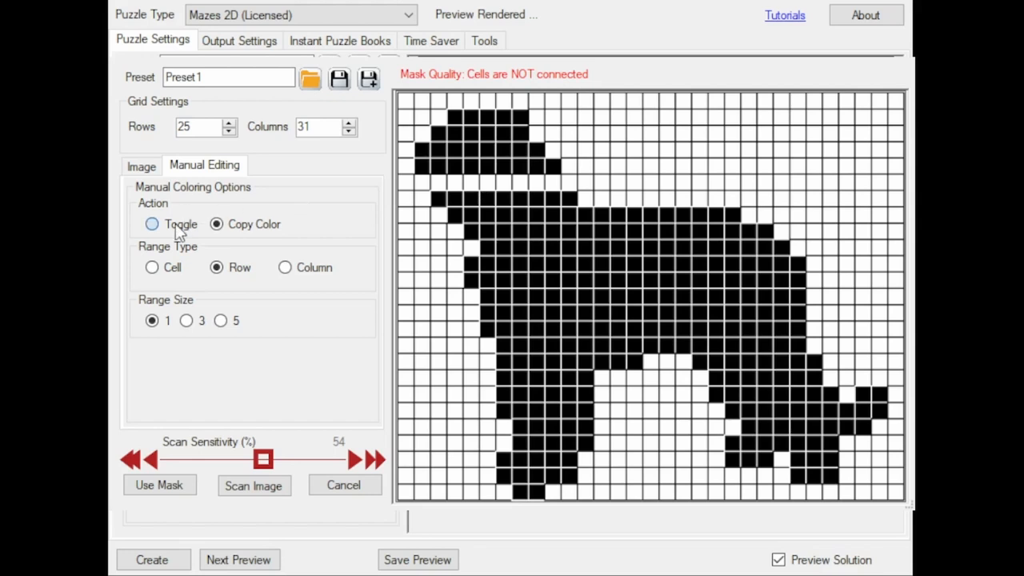
# Switch the manual editing Action back to Toggle.
pyautogui.click(152, 224)
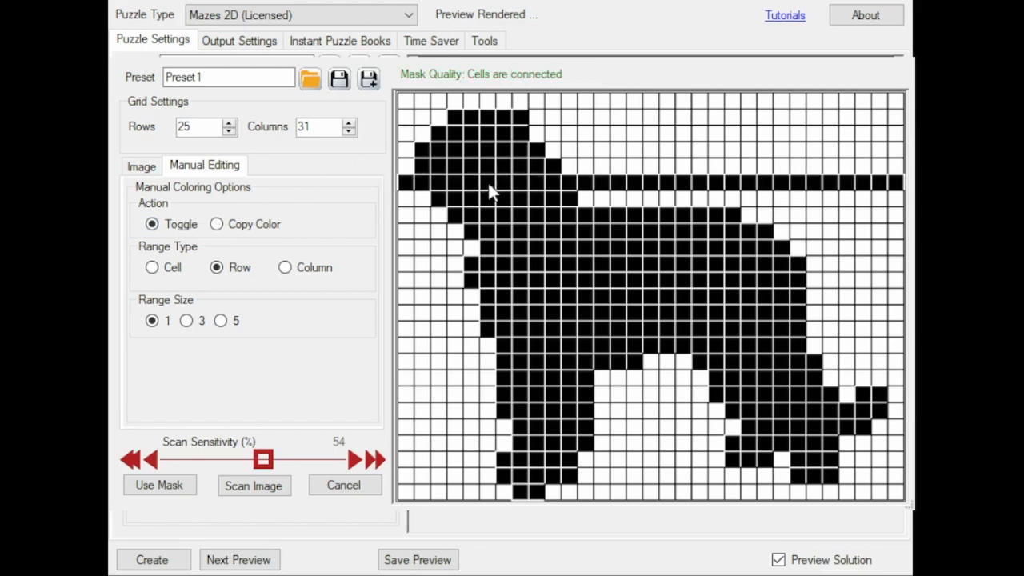
pyautogui.moveTo(490, 190)
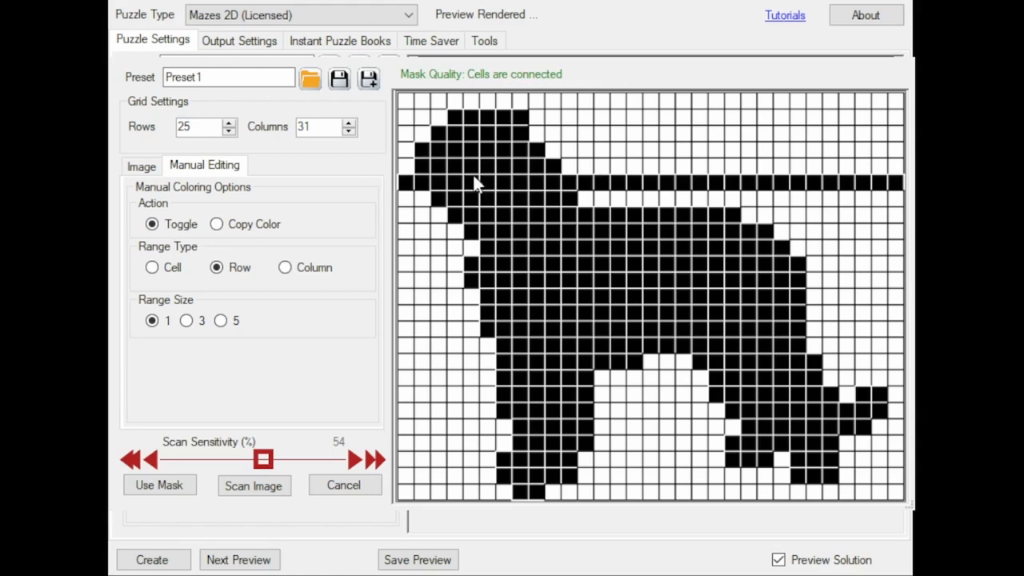
pyautogui.moveTo(441, 96)
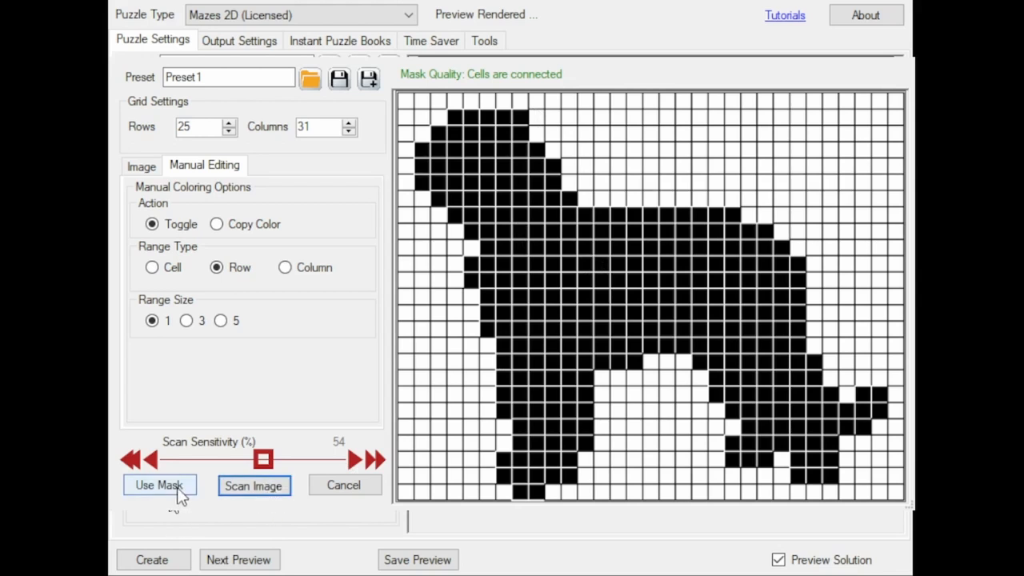
pyautogui.moveTo(185, 499)
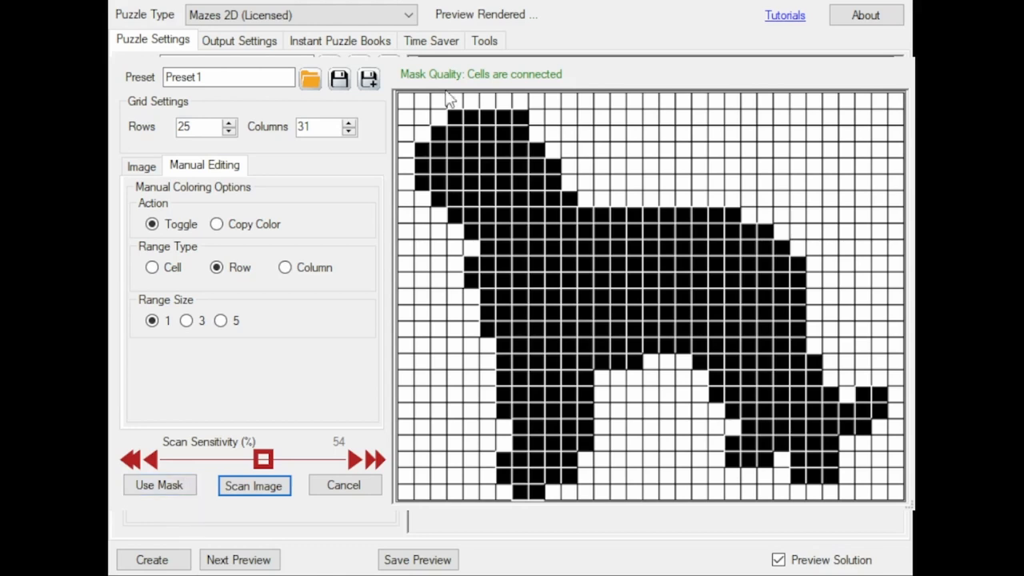
pyautogui.moveTo(422, 100)
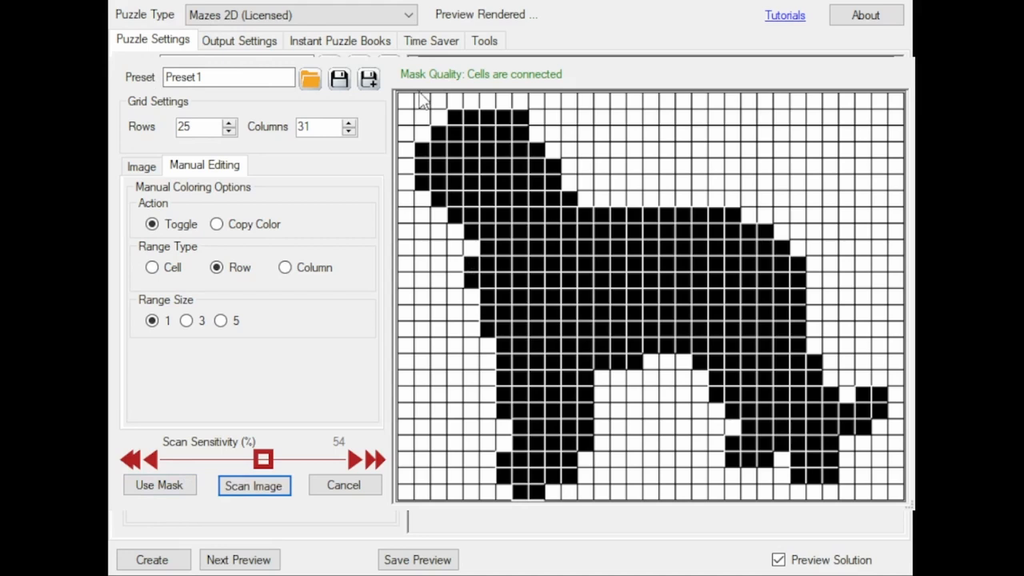
pyautogui.moveTo(320, 68)
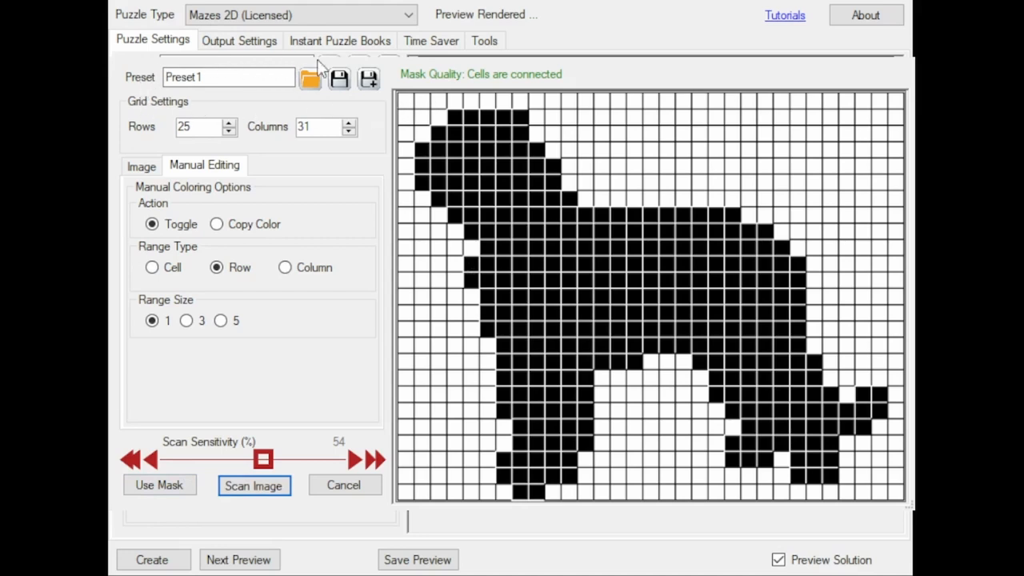
pyautogui.moveTo(342, 109)
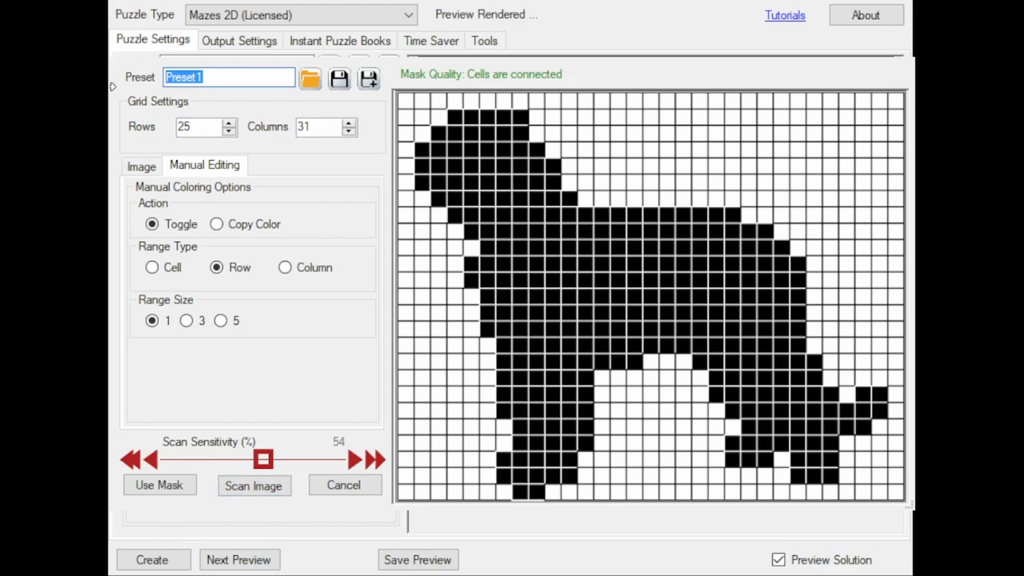
# Name the preset 'dog 25x31'.
pyautogui.write('dog')
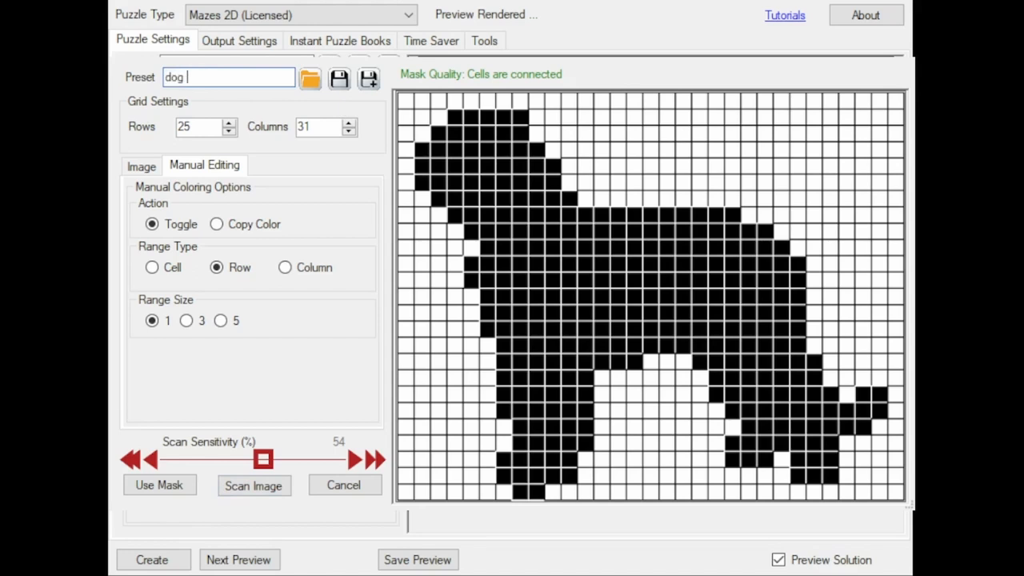
pyautogui.write('25x')
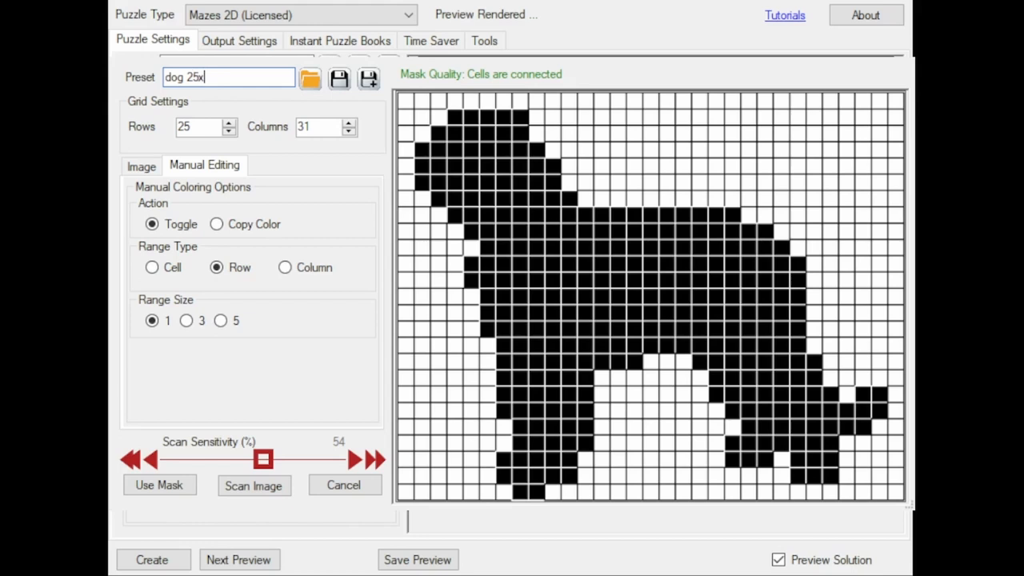
pyautogui.write('31')
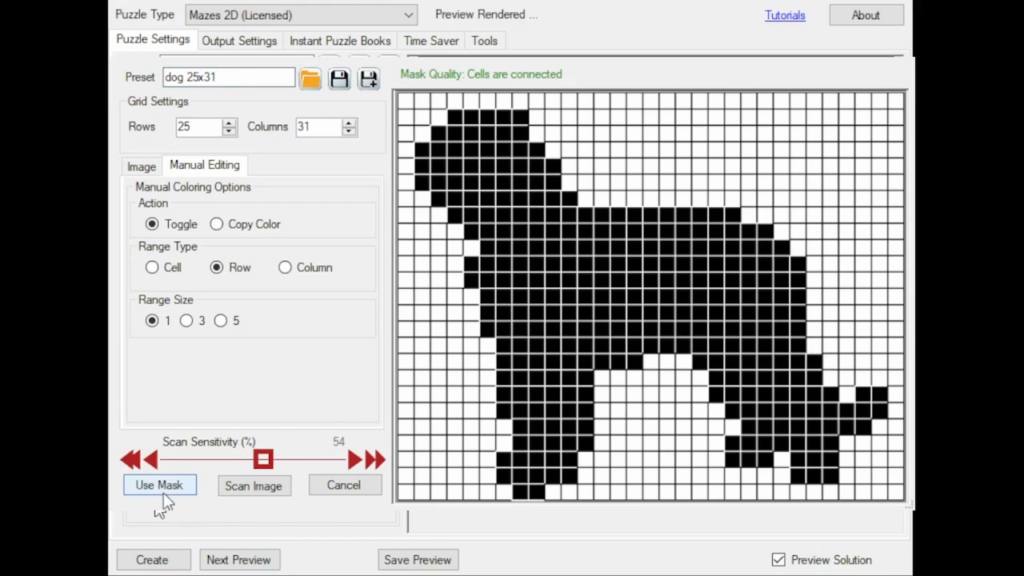
# Apply the edited dog mask and regenerate the 25×31 square maze layout twice.
pyautogui.click(159, 485)
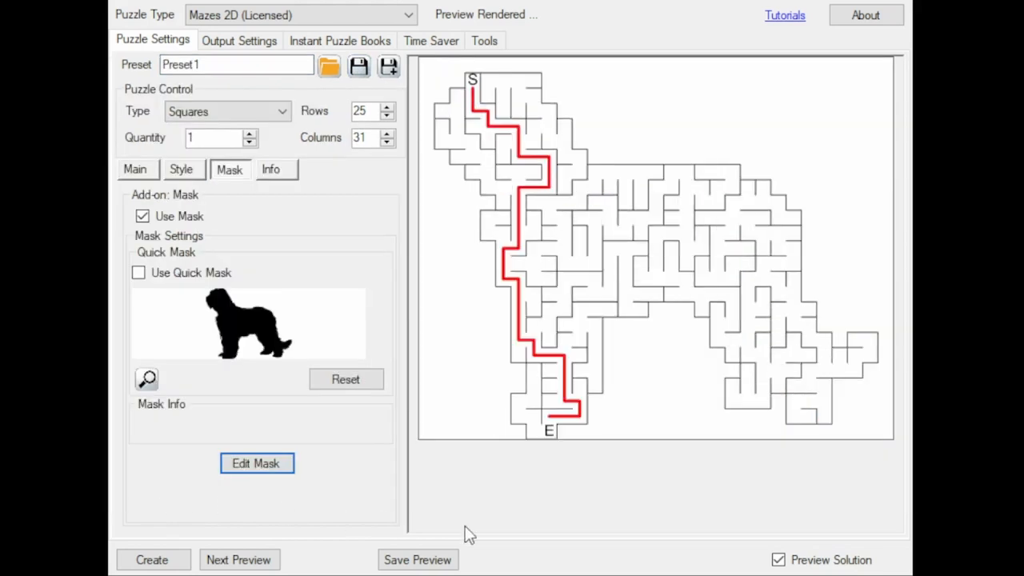
pyautogui.moveTo(259, 201)
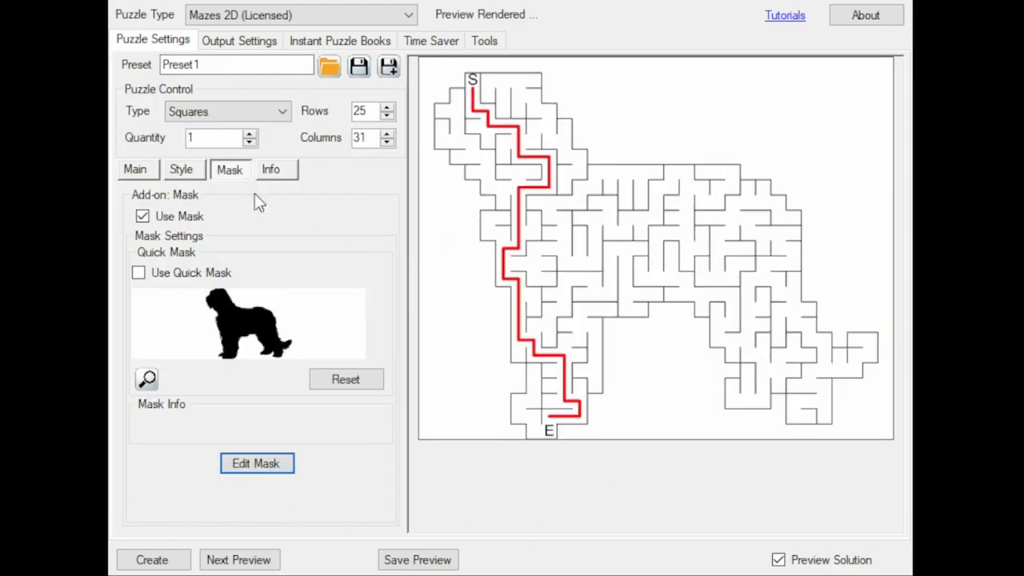
pyautogui.moveTo(566, 329)
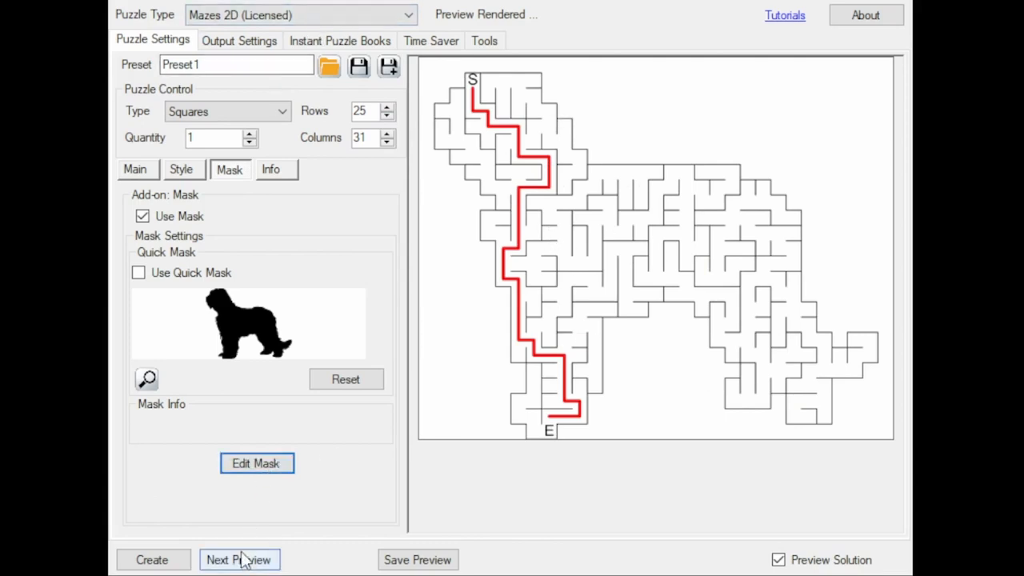
pyautogui.click(240, 560)
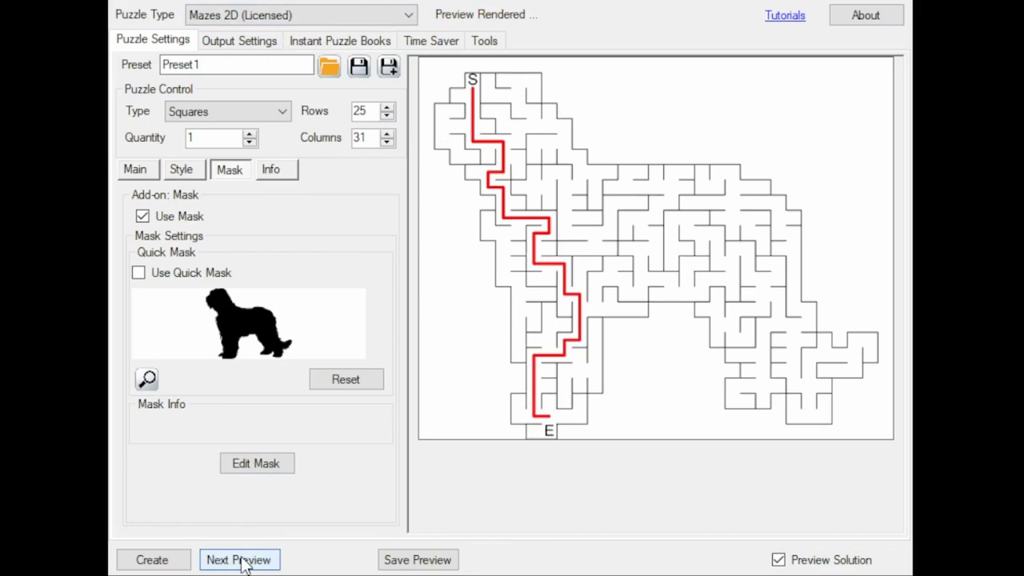
pyautogui.click(240, 559)
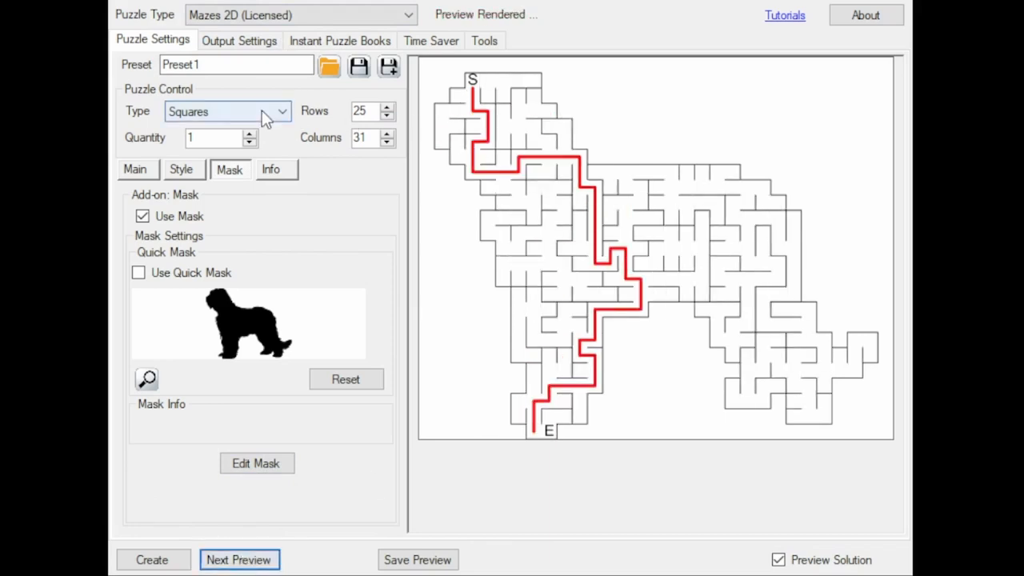
# Switch the cell type to Oblique, then Easy Octagons, previewing the dog maze each time.
pyautogui.click(227, 112)
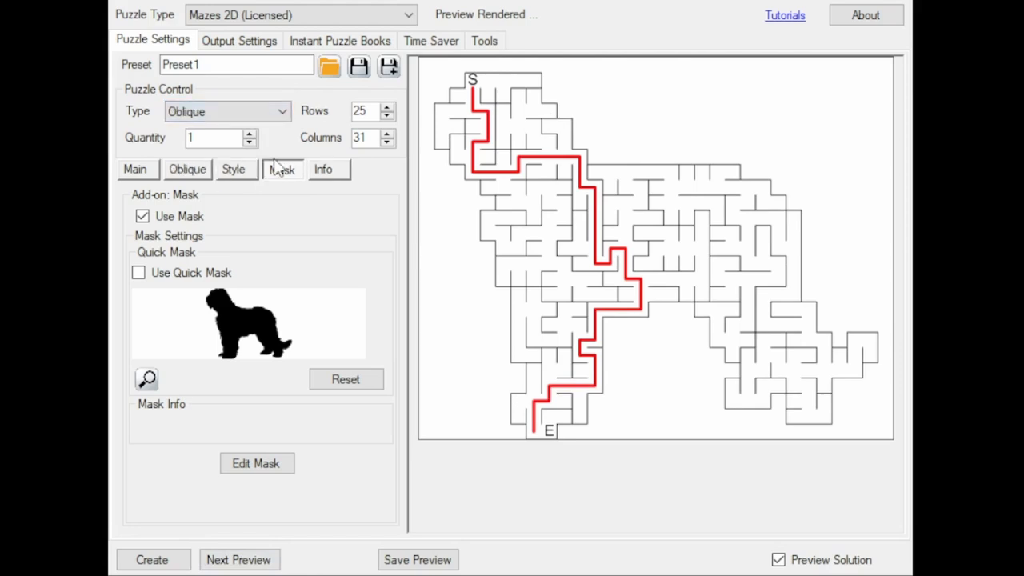
pyautogui.click(240, 560)
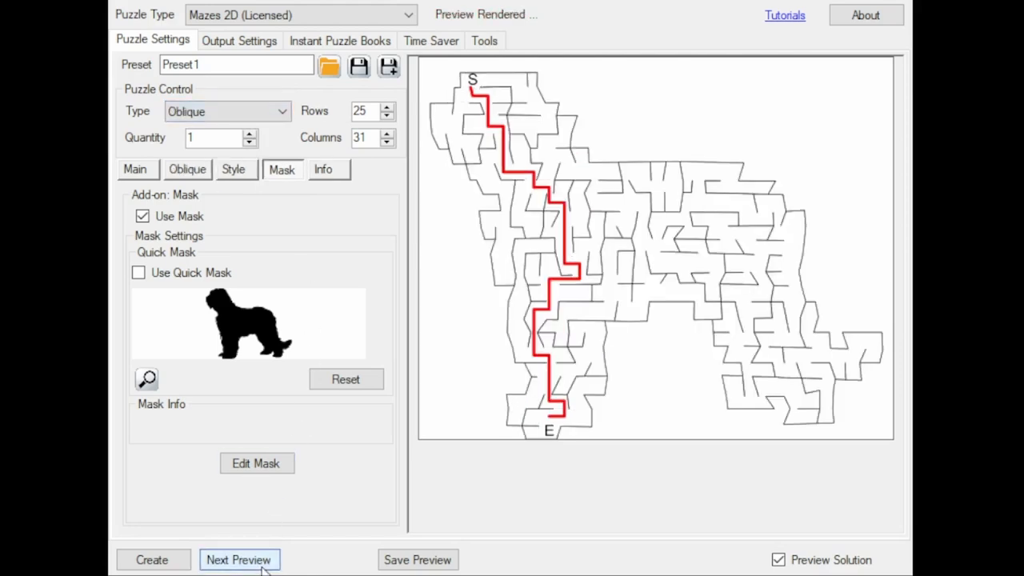
pyautogui.click(238, 560)
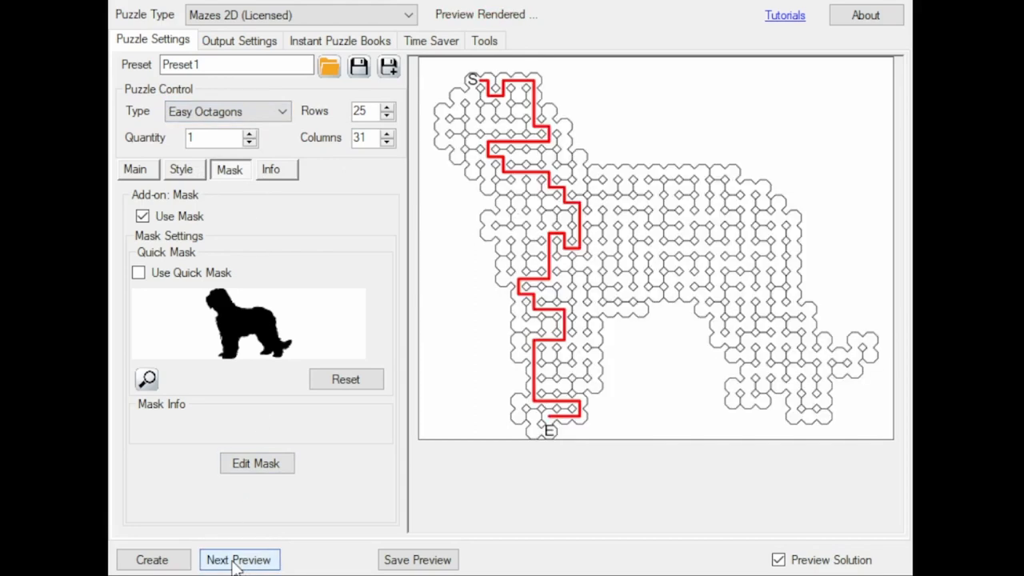
# Switch the cell type to Small Circles and regenerate the dog maze layout twice.
pyautogui.click(227, 112)
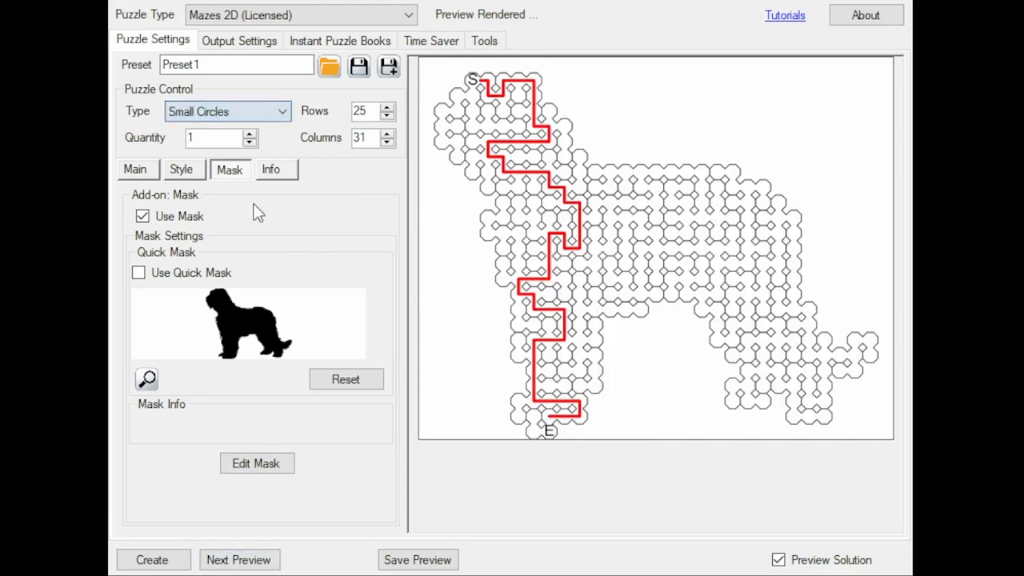
pyautogui.click(240, 560)
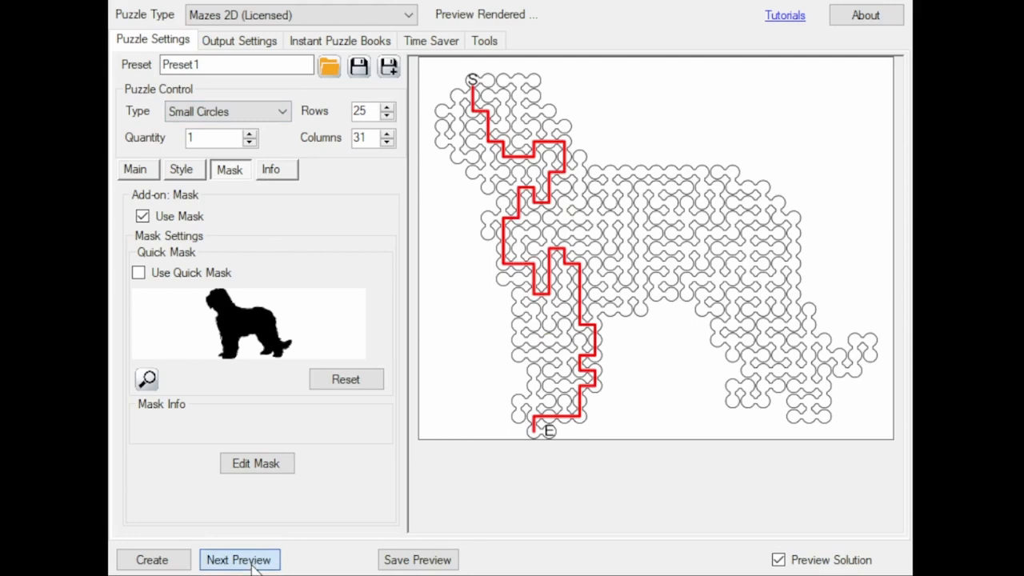
pyautogui.click(240, 559)
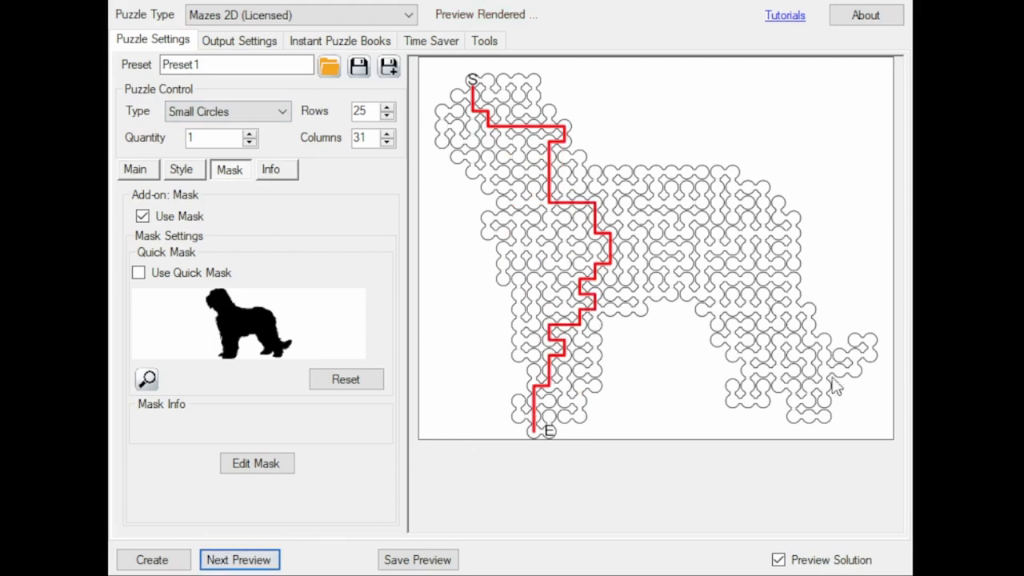
pyautogui.moveTo(851, 444)
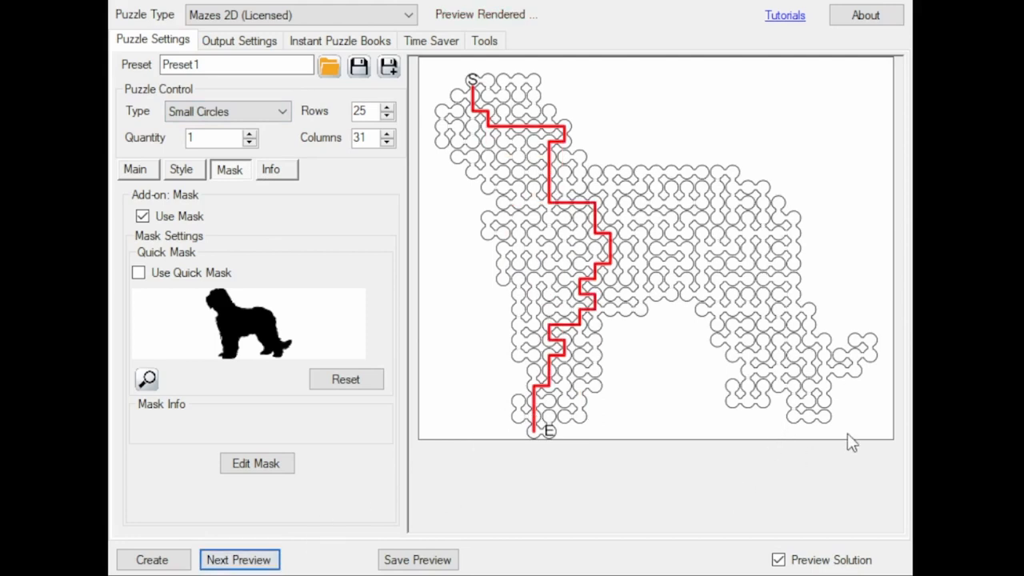